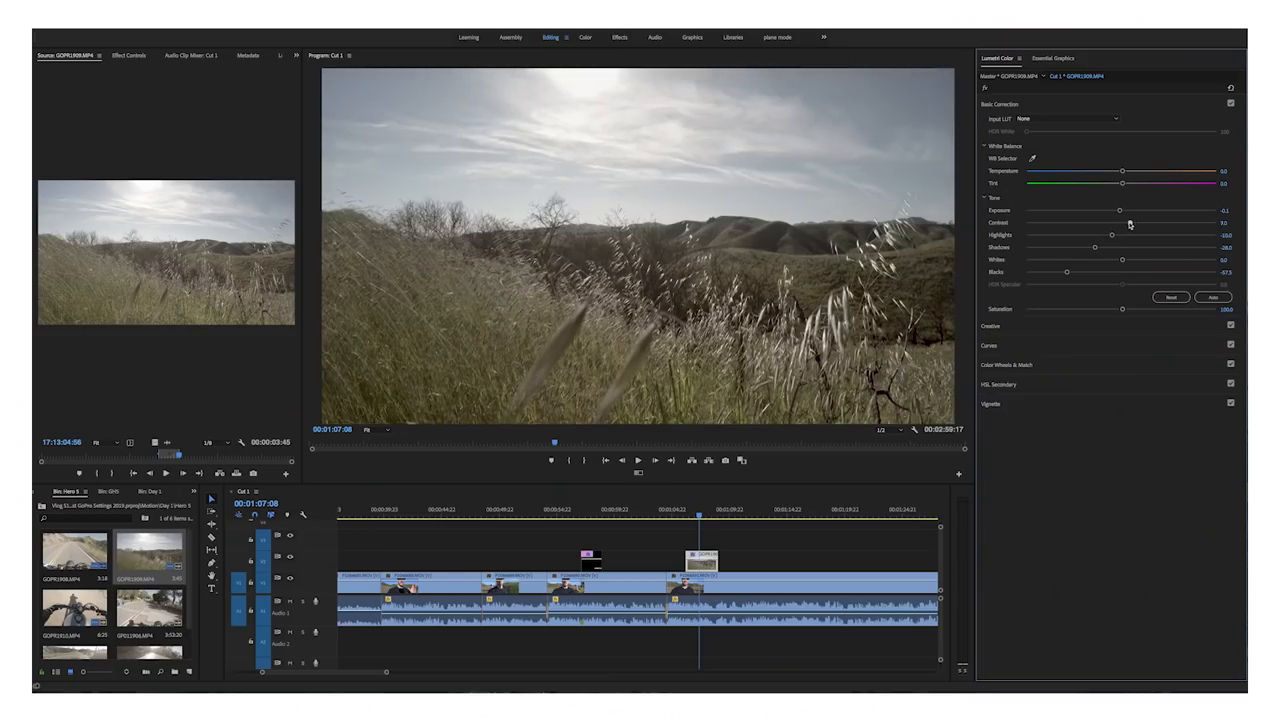
Raise the hillside clip's contrast and load the M31 - LOG.cube creative look.
drag(1123, 222, 1138, 222)
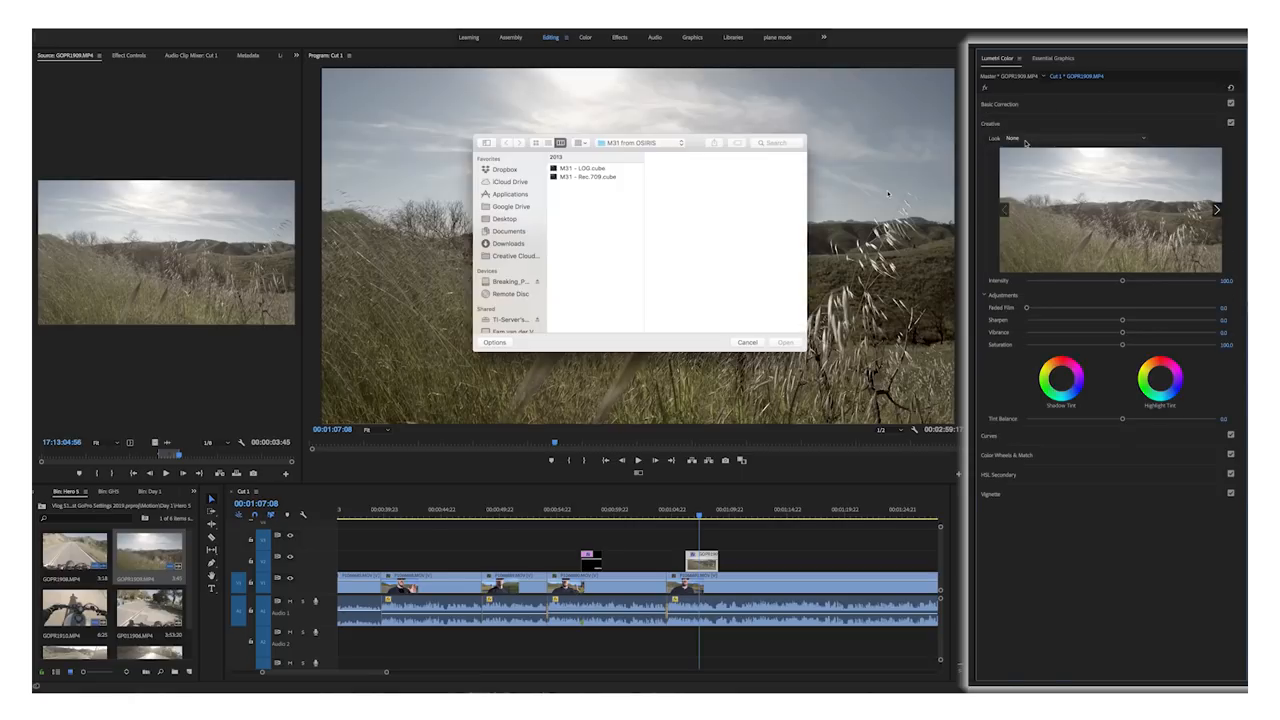
click(585, 167)
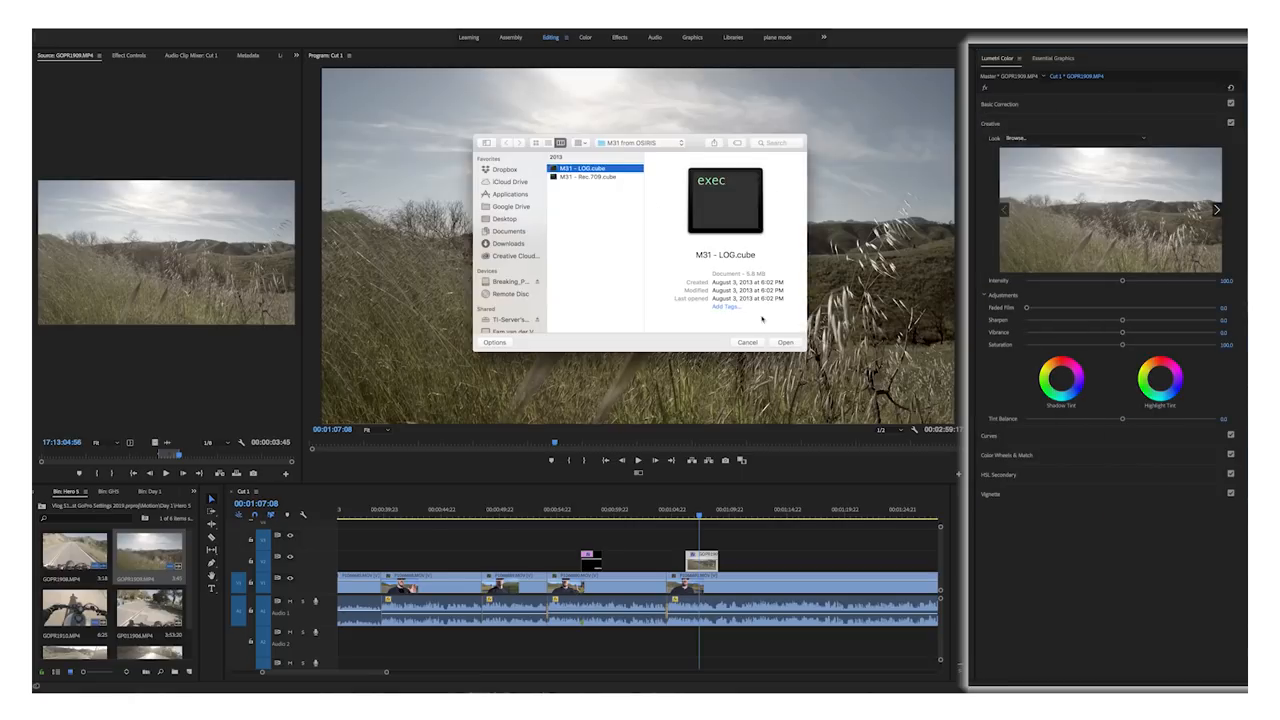
click(785, 342)
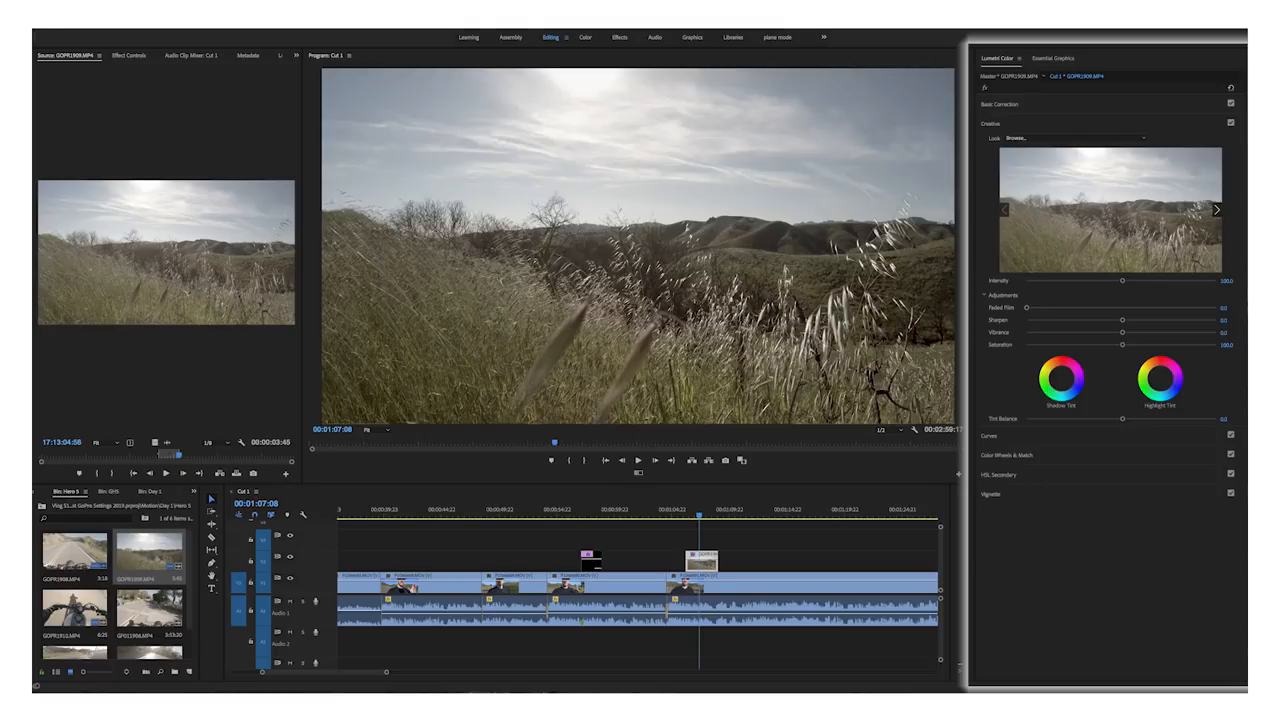
click(1050, 138)
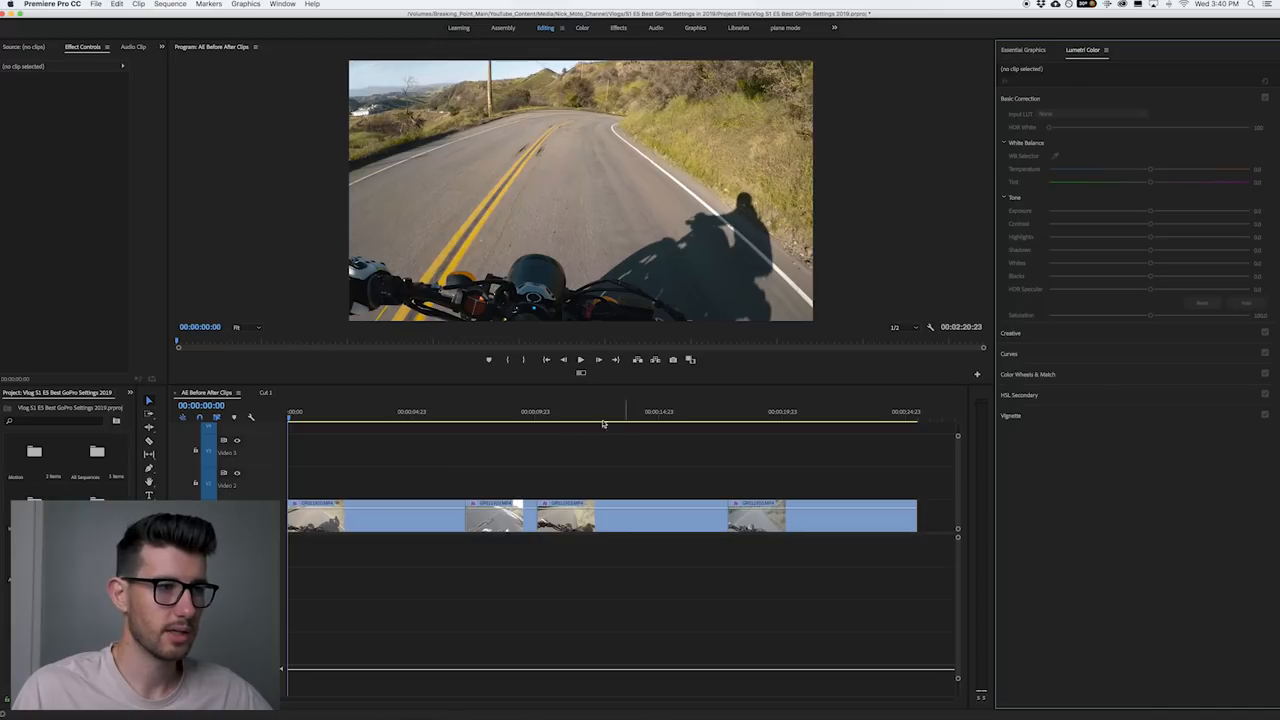
Show the Lumetri Color panel, select the first road clip and play it back.
click(284, 4)
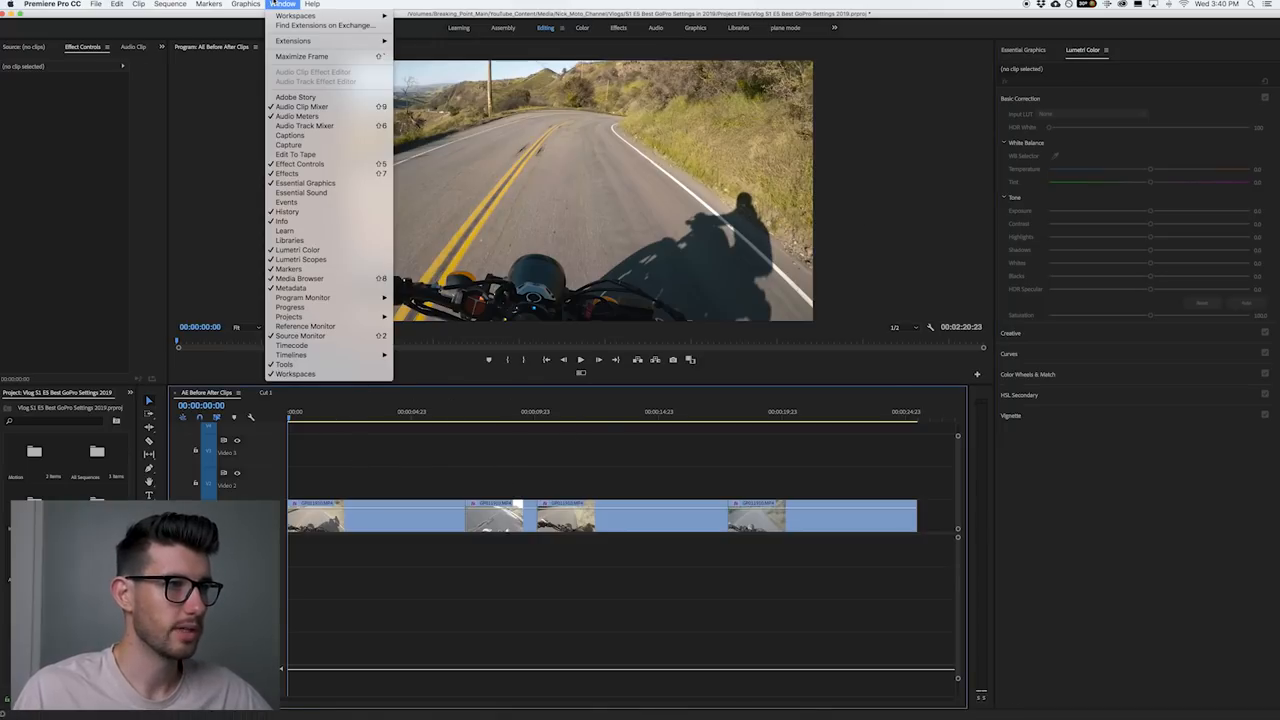
click(330, 420)
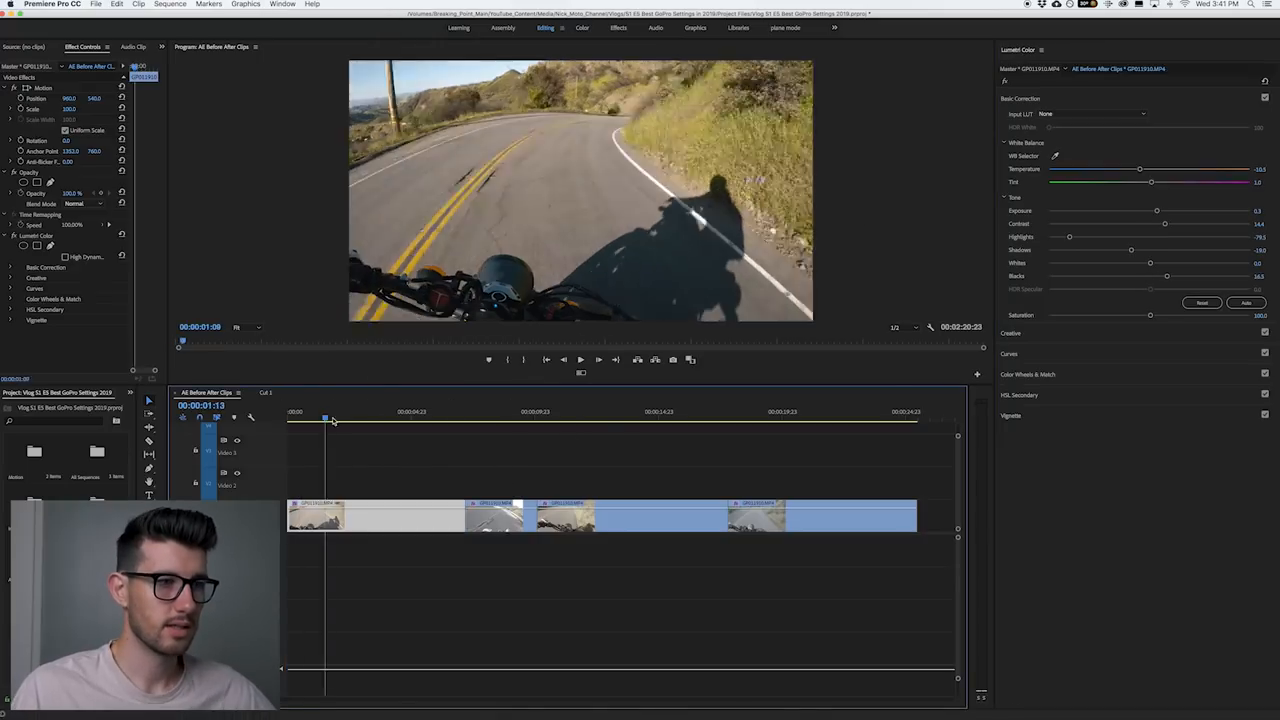
click(480, 417)
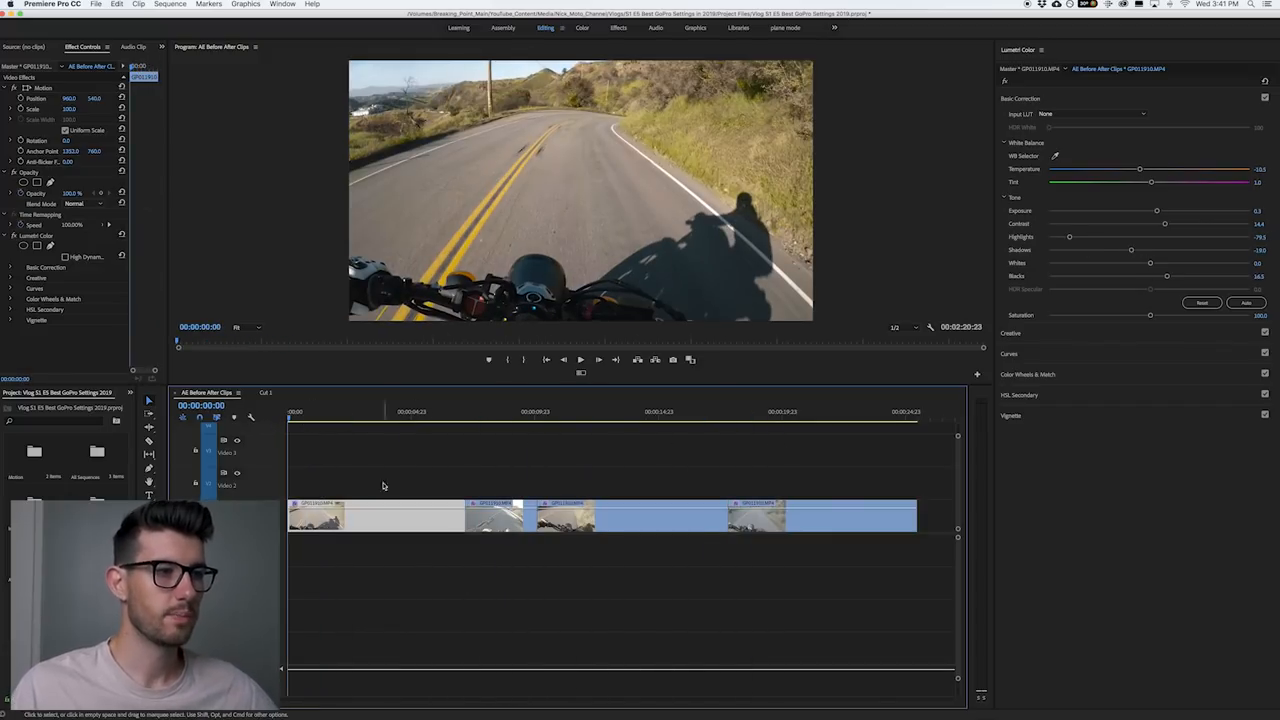
click(390, 465)
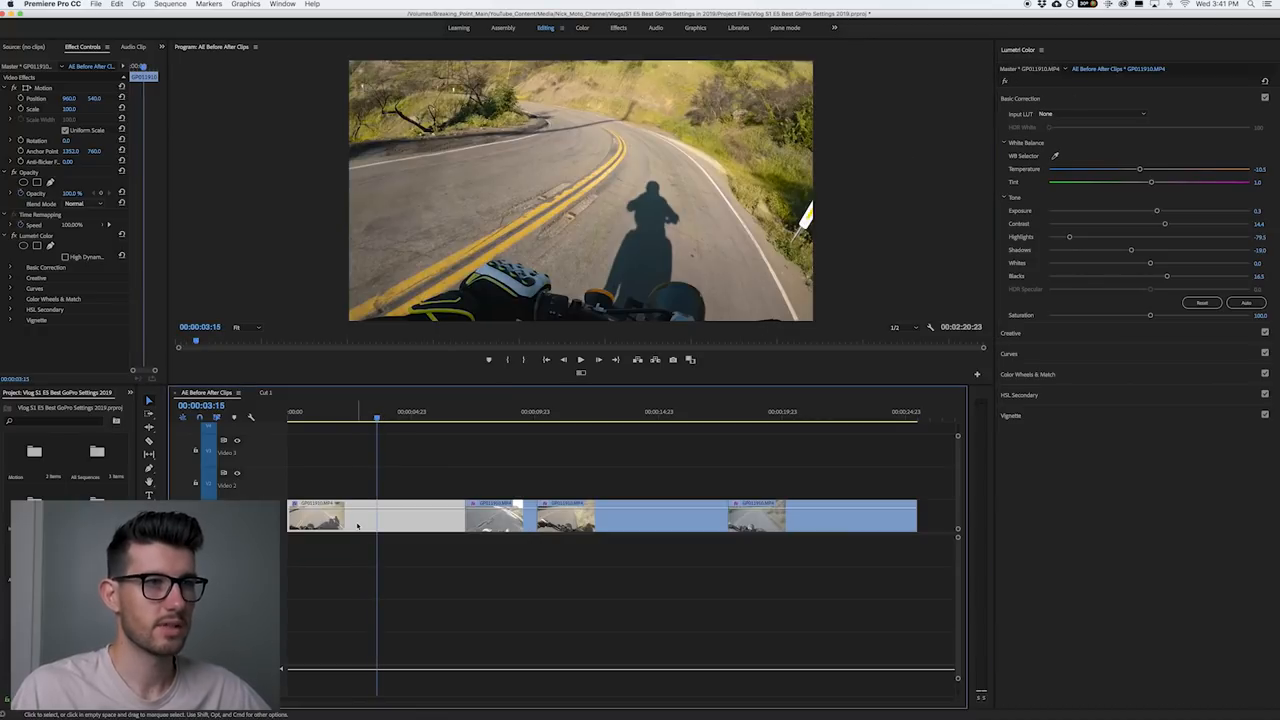
mouse_move(368, 520)
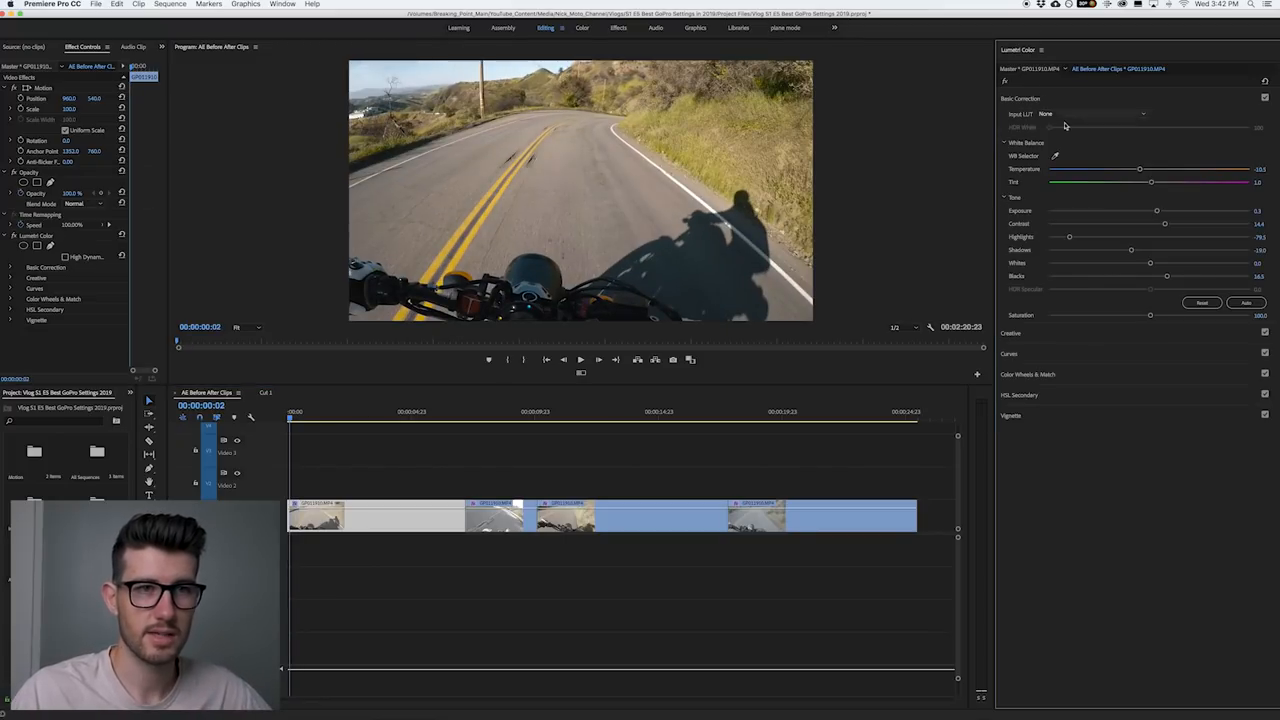
mouse_move(1167, 227)
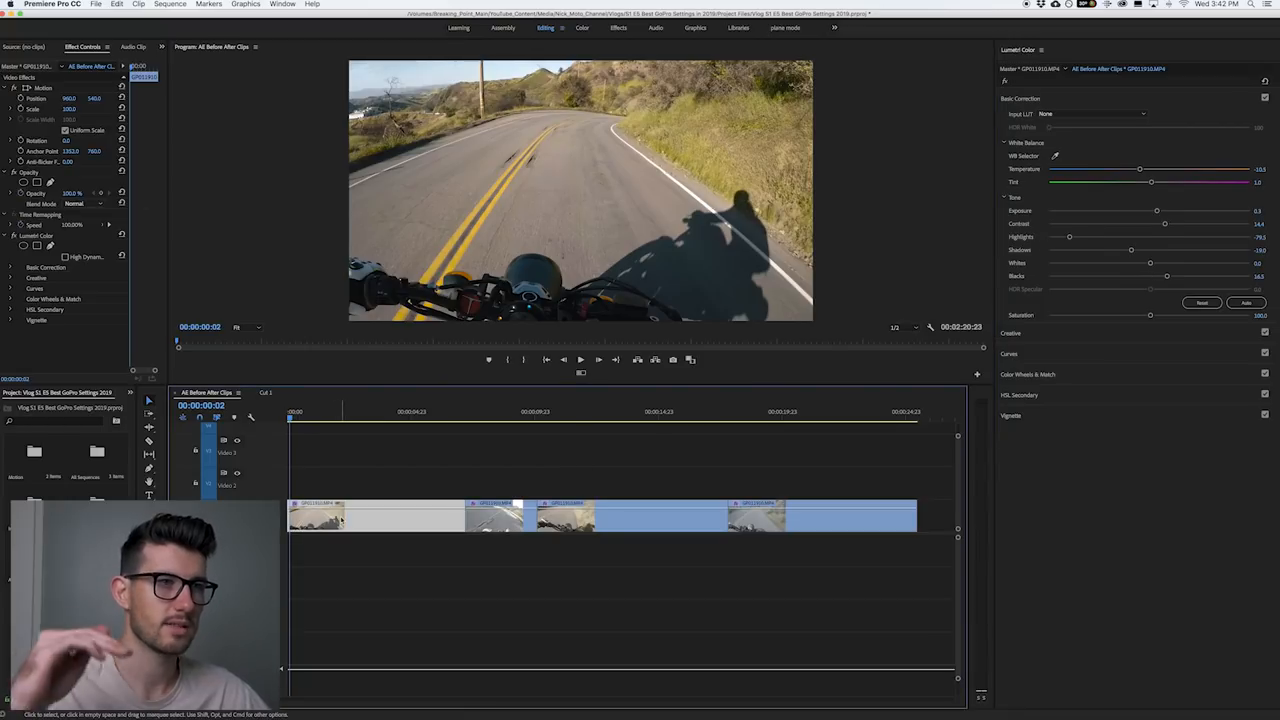
mouse_move(316, 518)
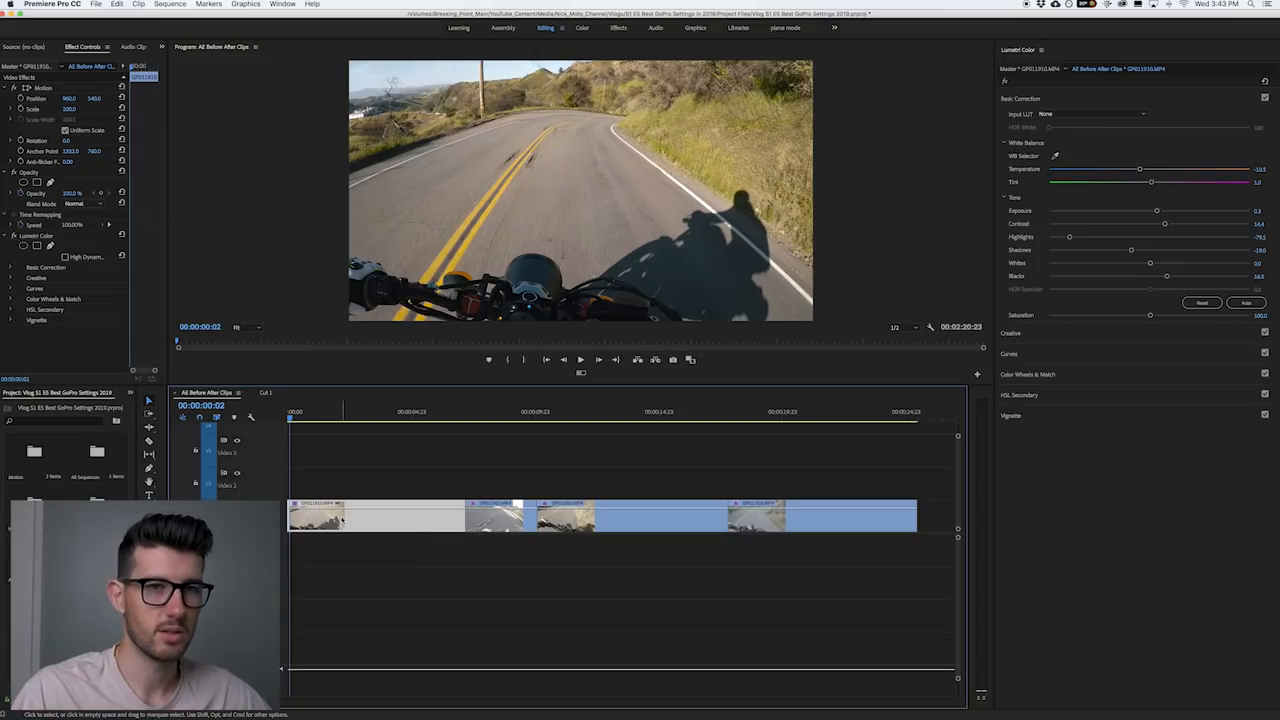
mouse_move(1133, 252)
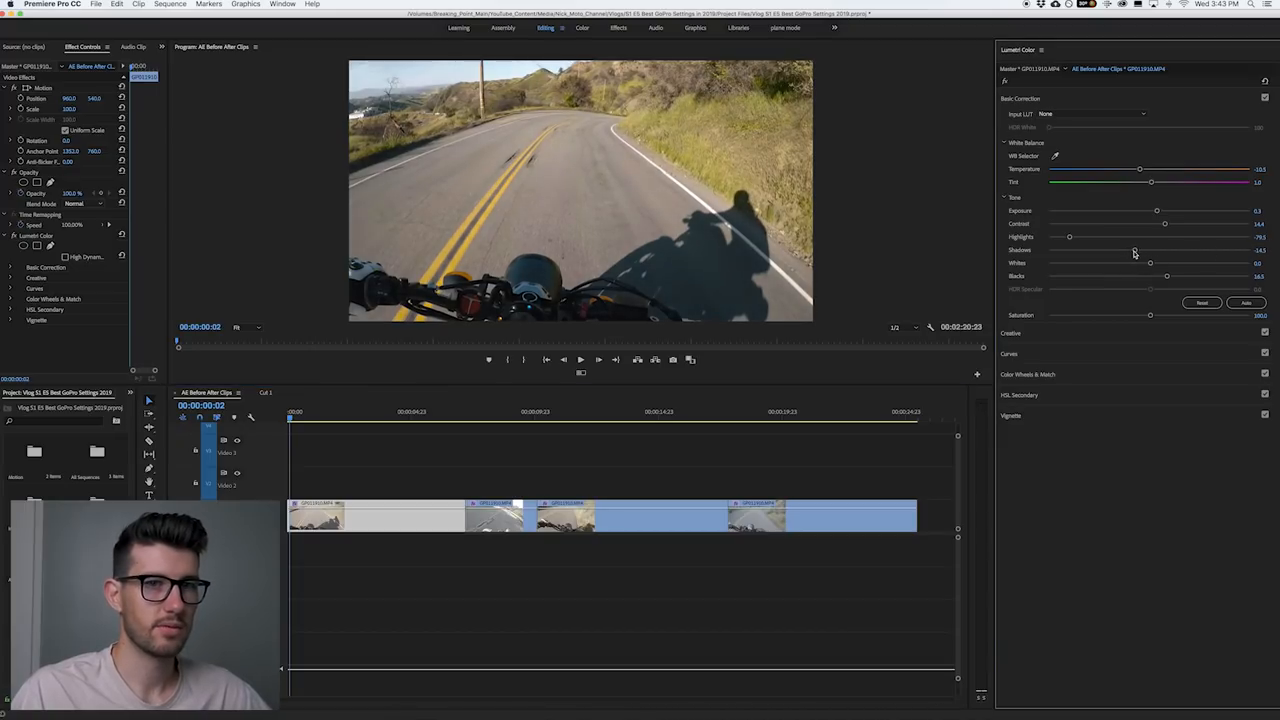
Lower the Shadows slider in Basic Correction for the road clip.
drag(1131, 250, 1120, 250)
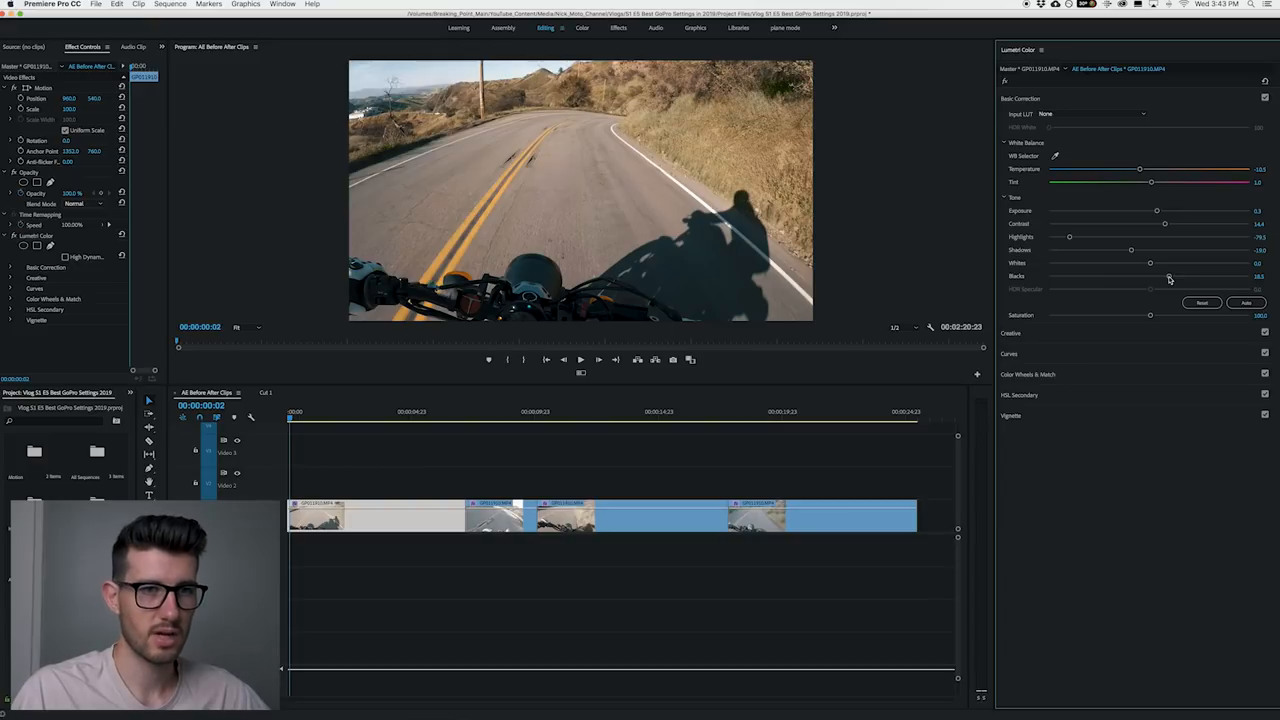
mouse_move(1143, 110)
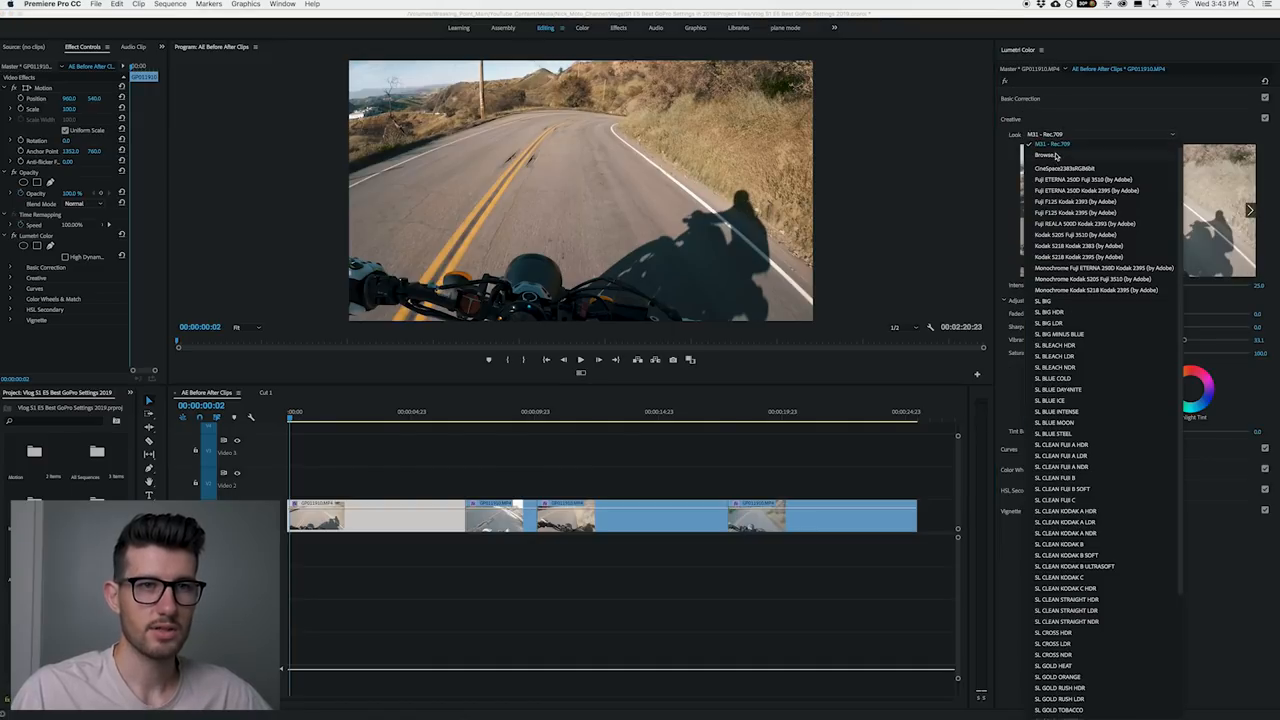
Load the M31 - Rec.709.cube look and set its Intensity to 25.
click(1047, 155)
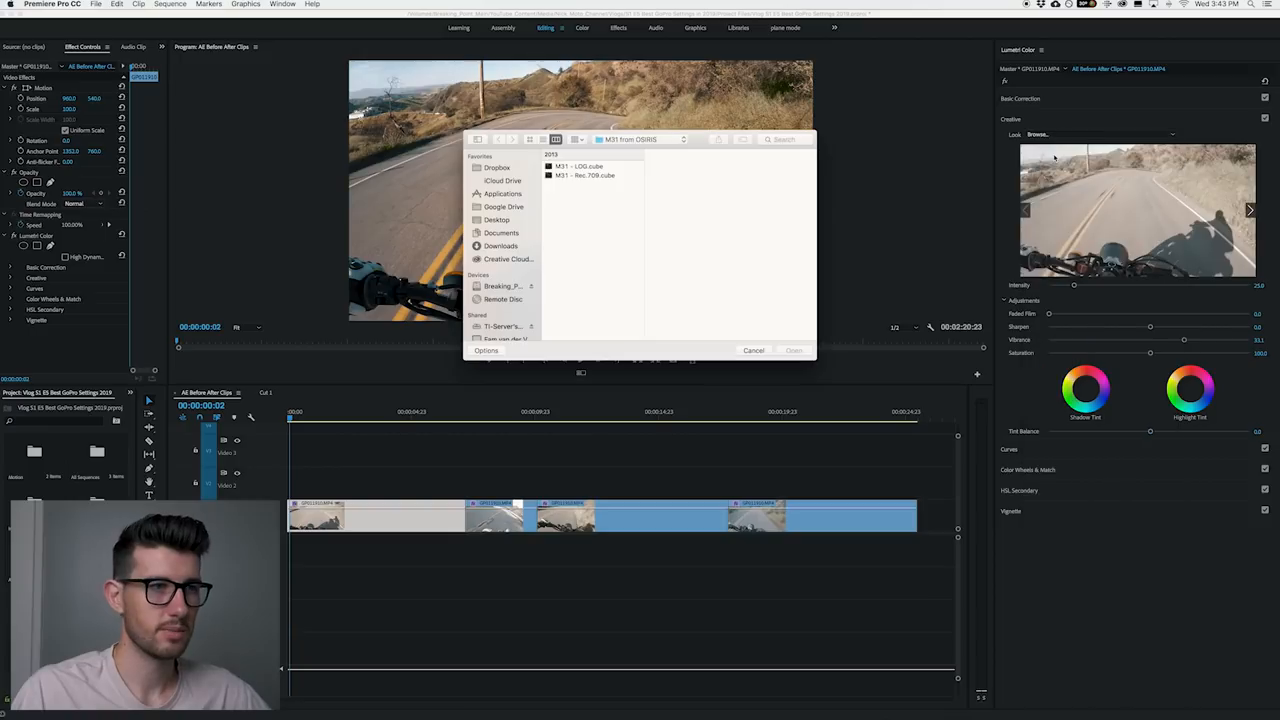
mouse_move(1030, 125)
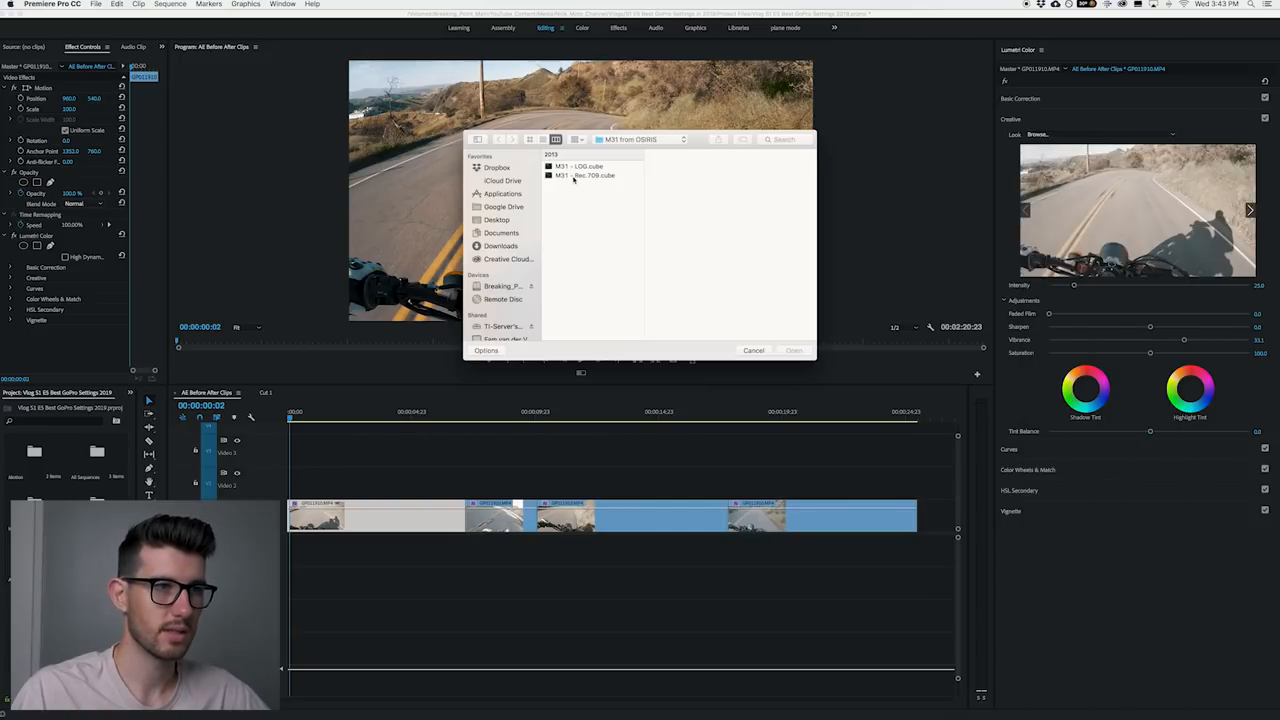
click(585, 175)
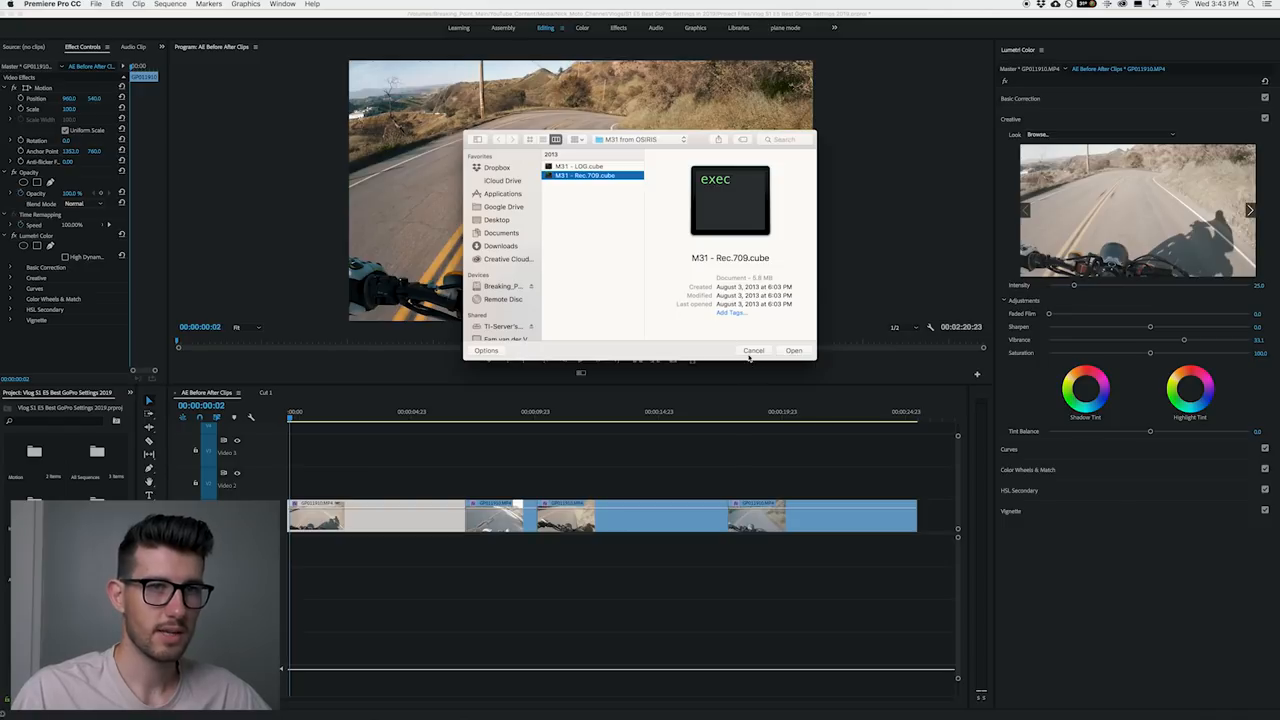
click(794, 350)
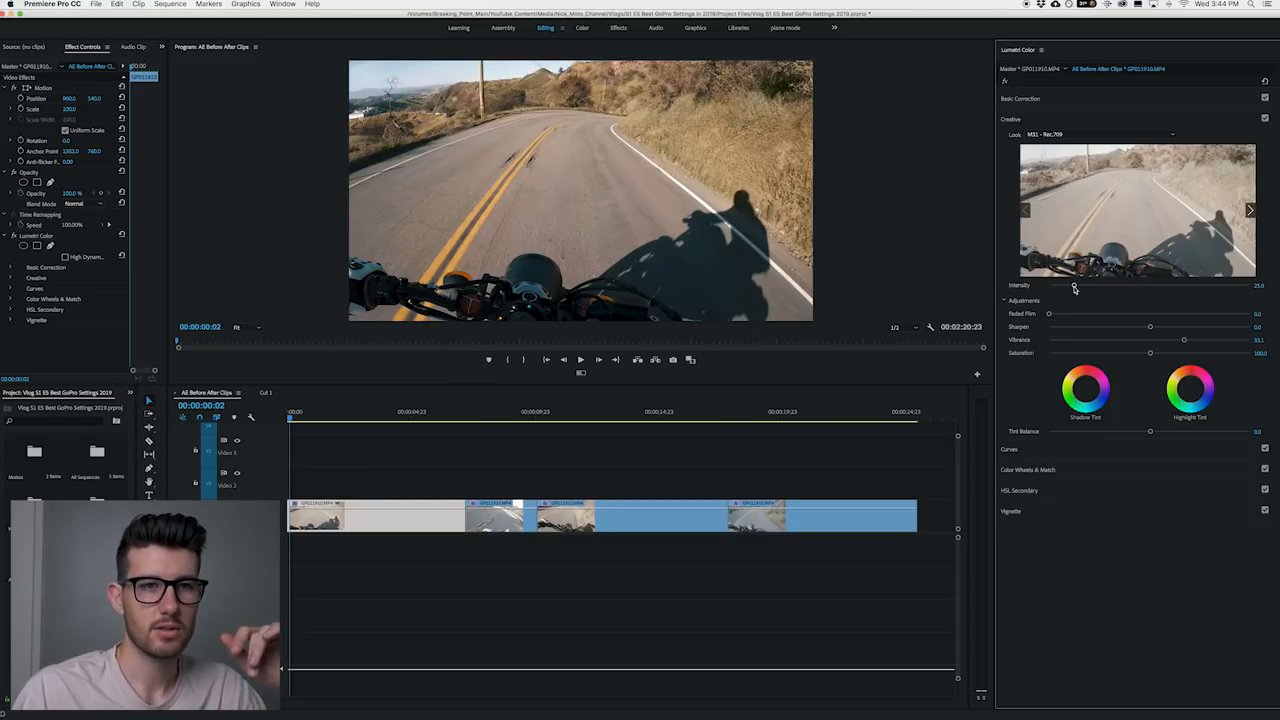
drag(1075, 286, 1150, 287)
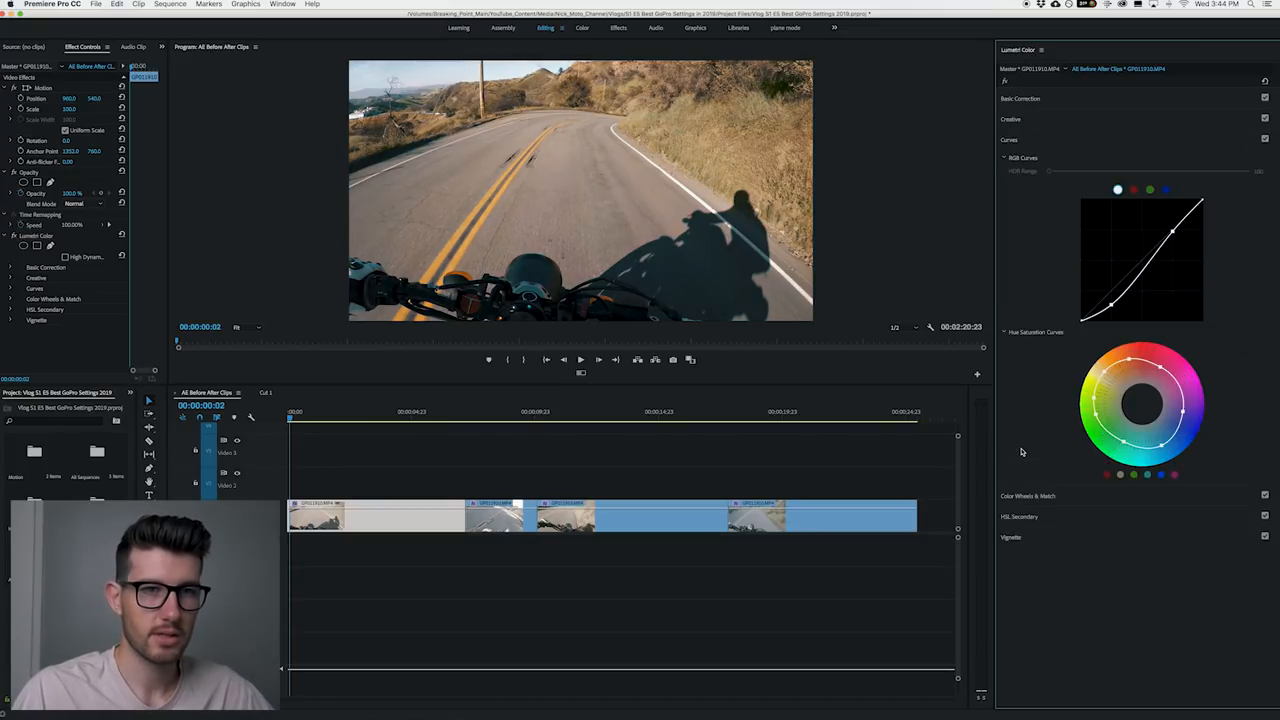
Pull the lower RGB curve point down into an S-curve.
drag(1105, 310, 1110, 310)
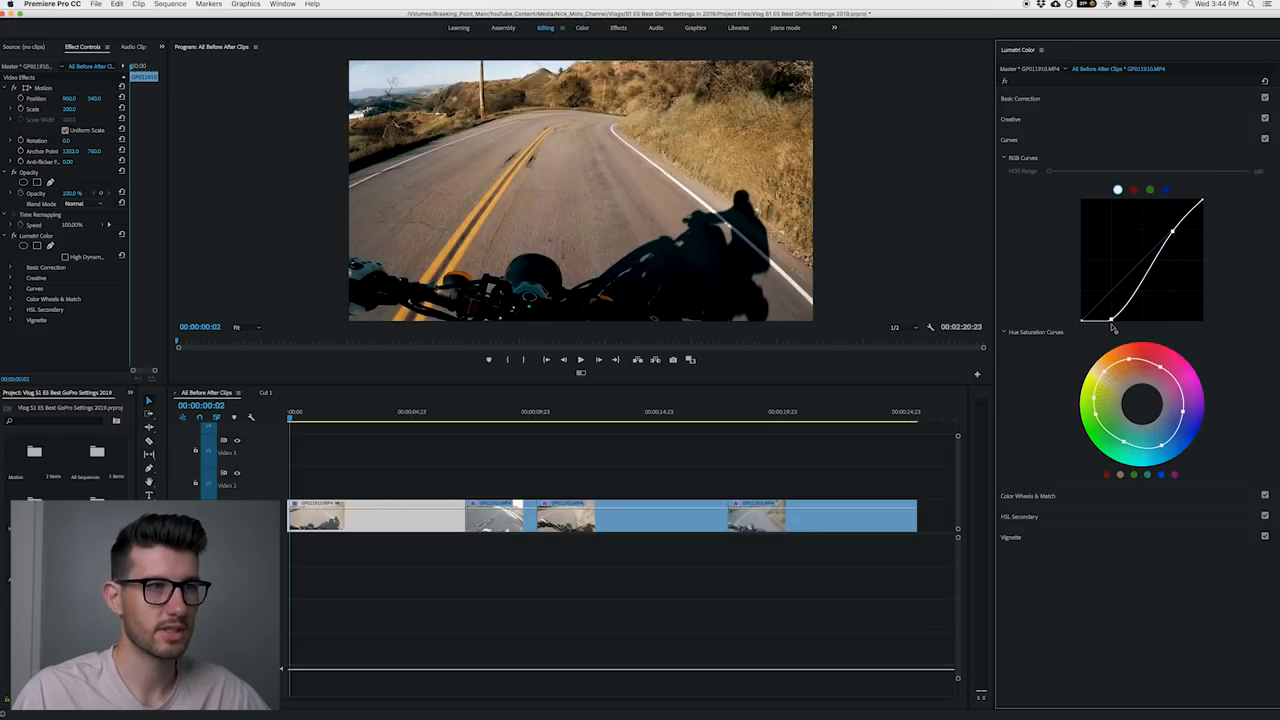
drag(1113, 328, 1110, 305)
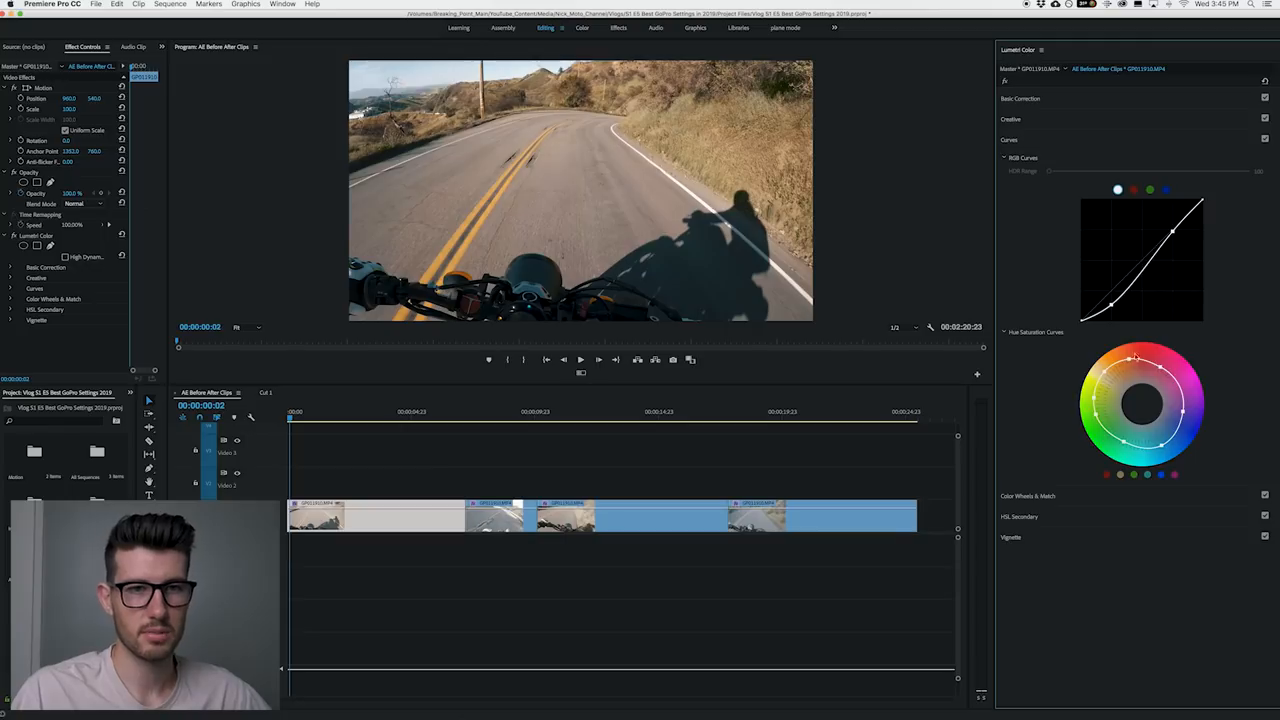
mouse_move(1120, 435)
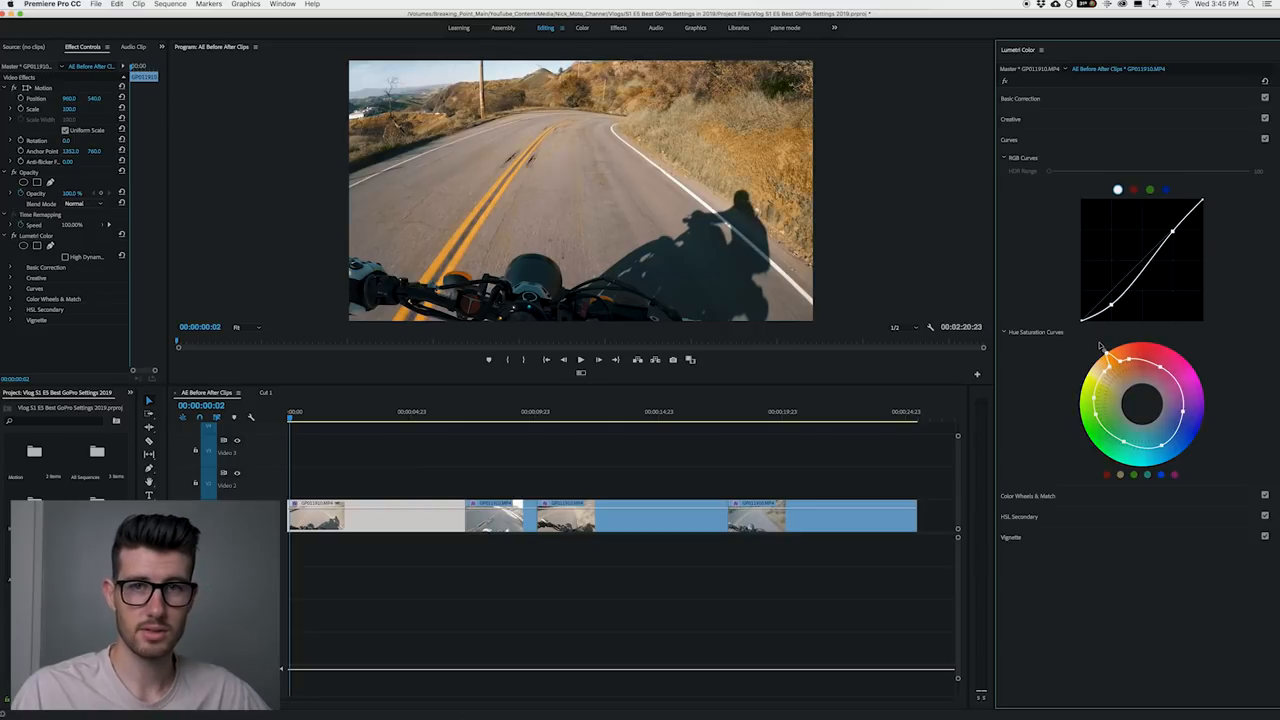
mouse_move(699, 284)
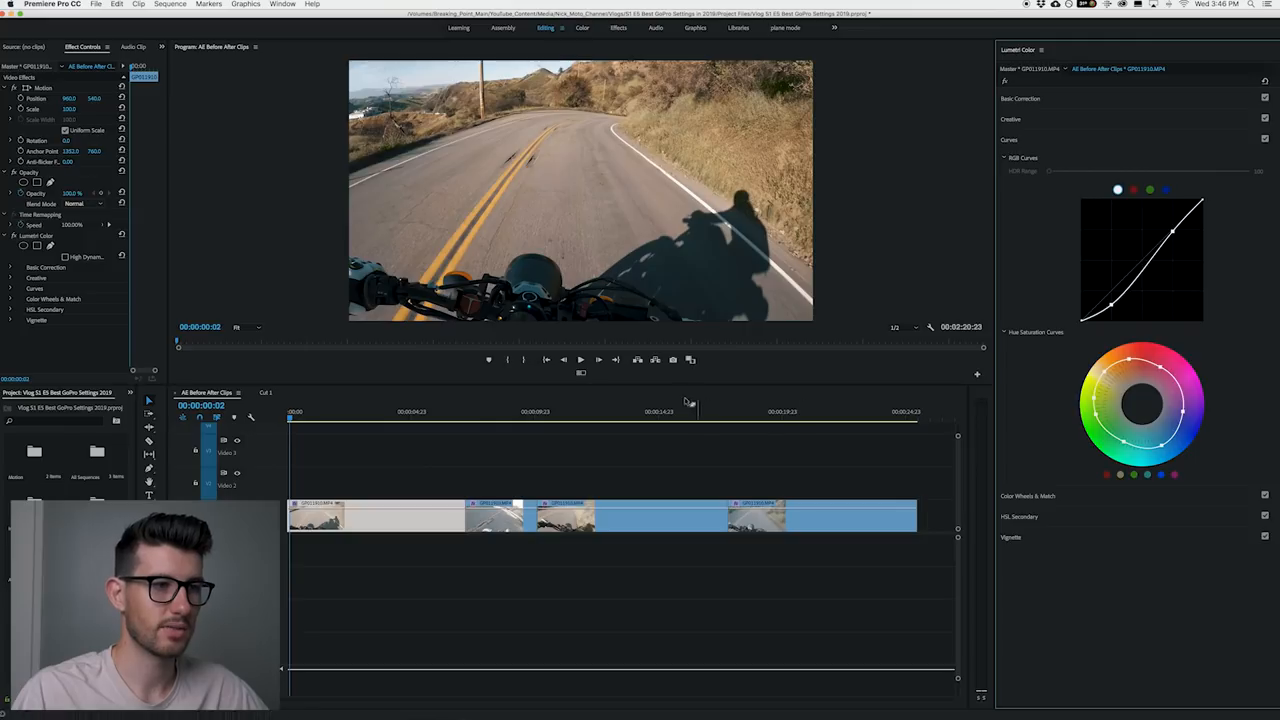
click(488, 411)
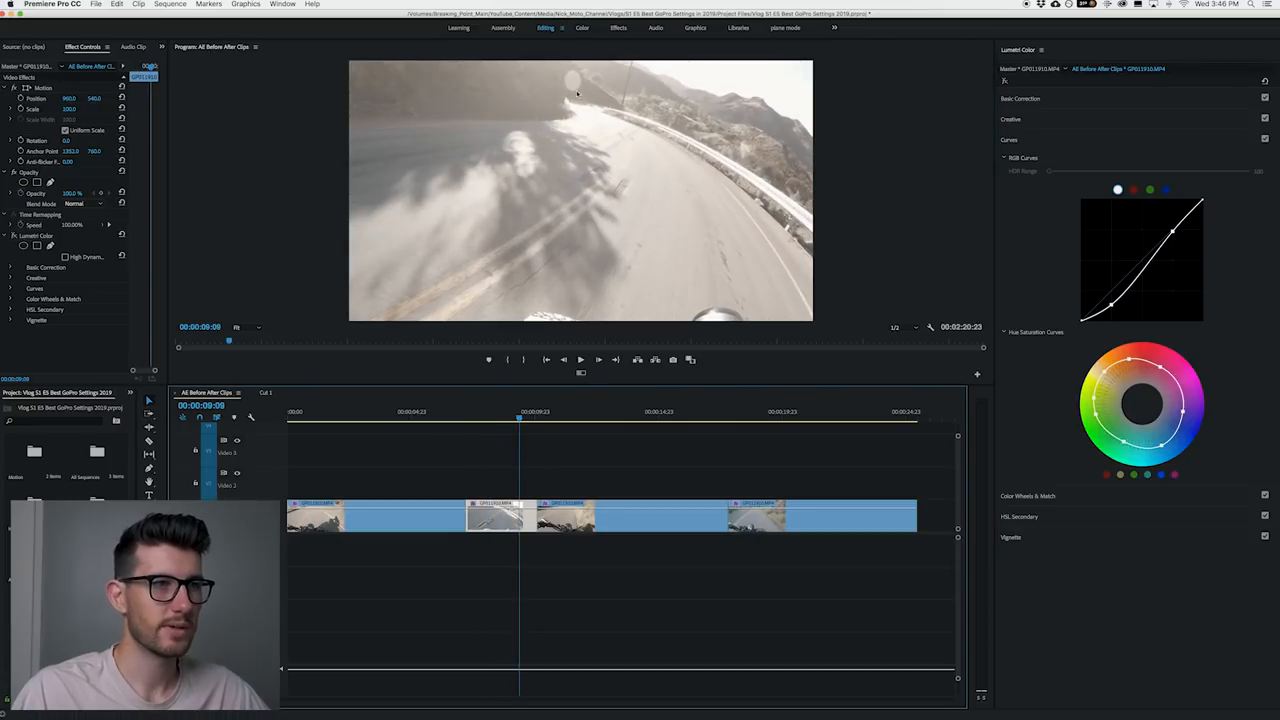
mouse_move(630, 105)
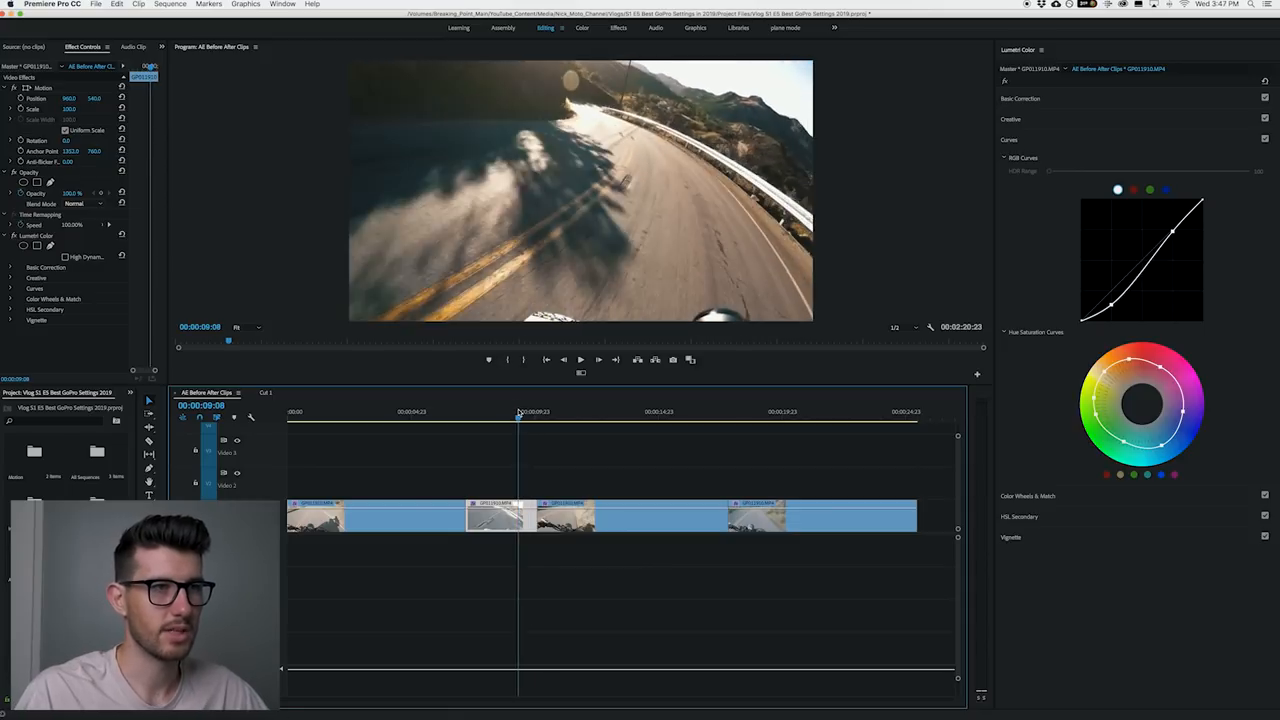
click(537, 411)
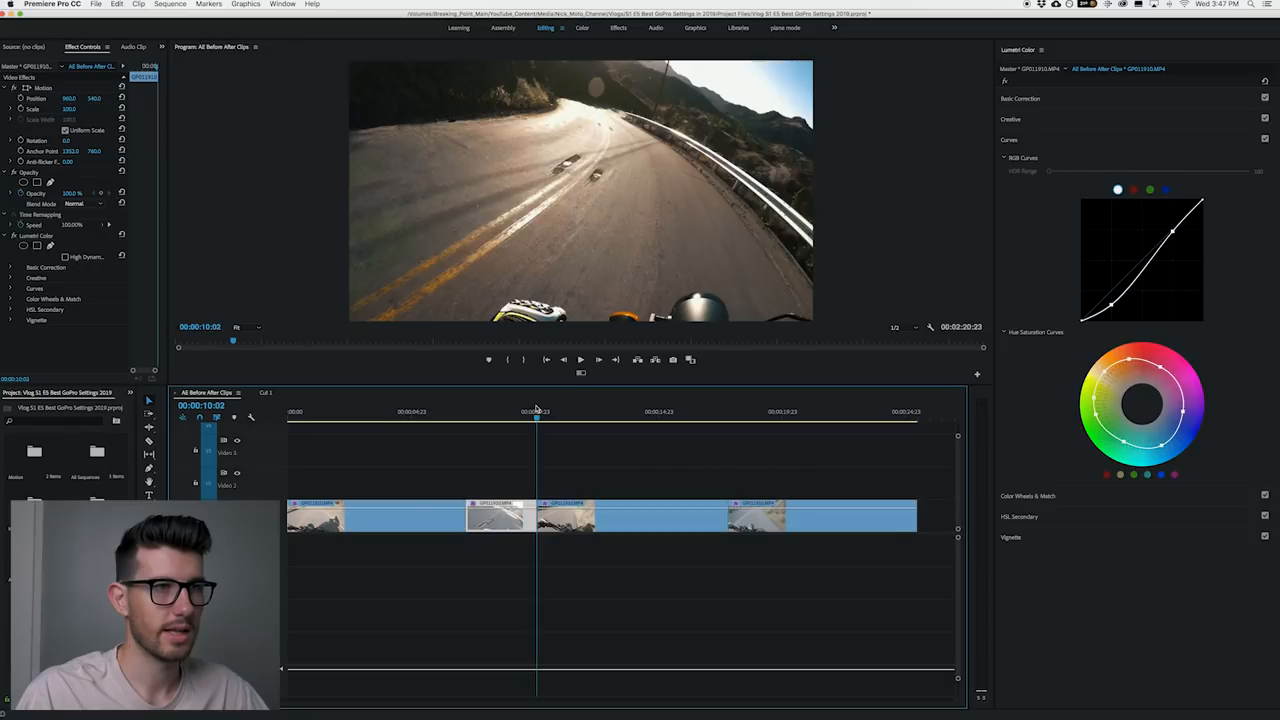
click(532, 411)
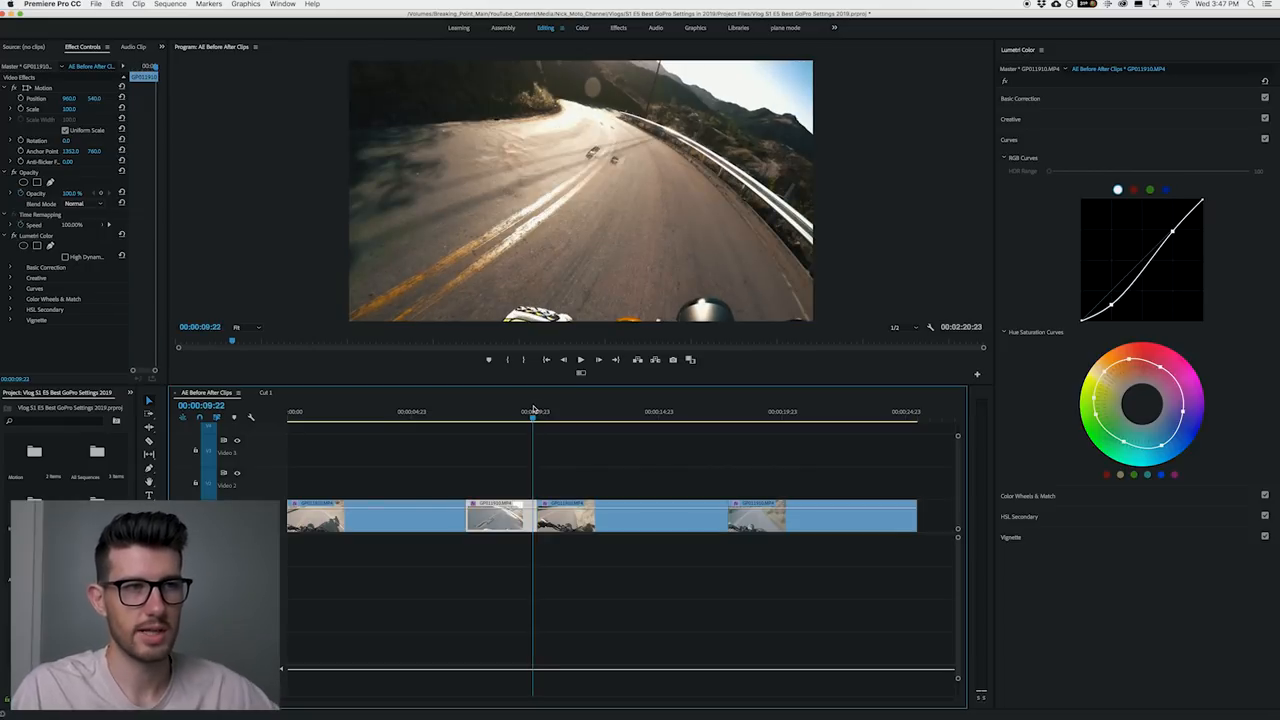
click(1011, 119)
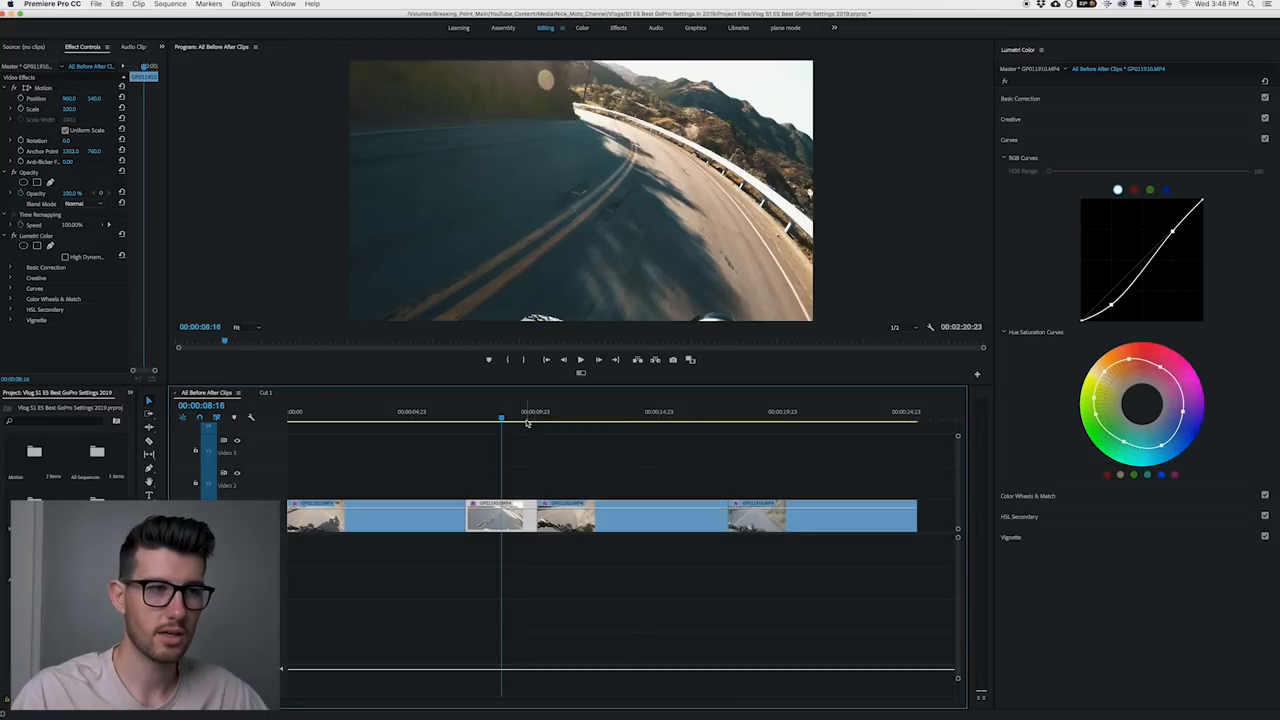
click(670, 417)
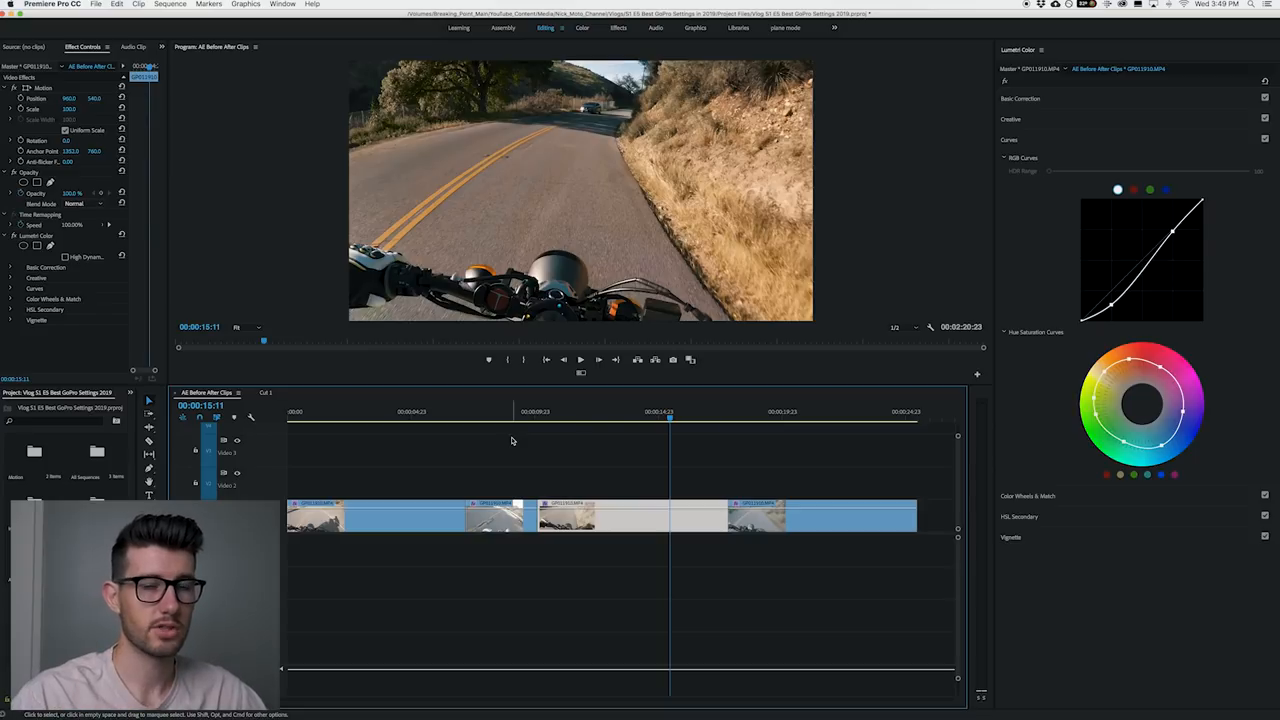
mouse_move(684, 433)
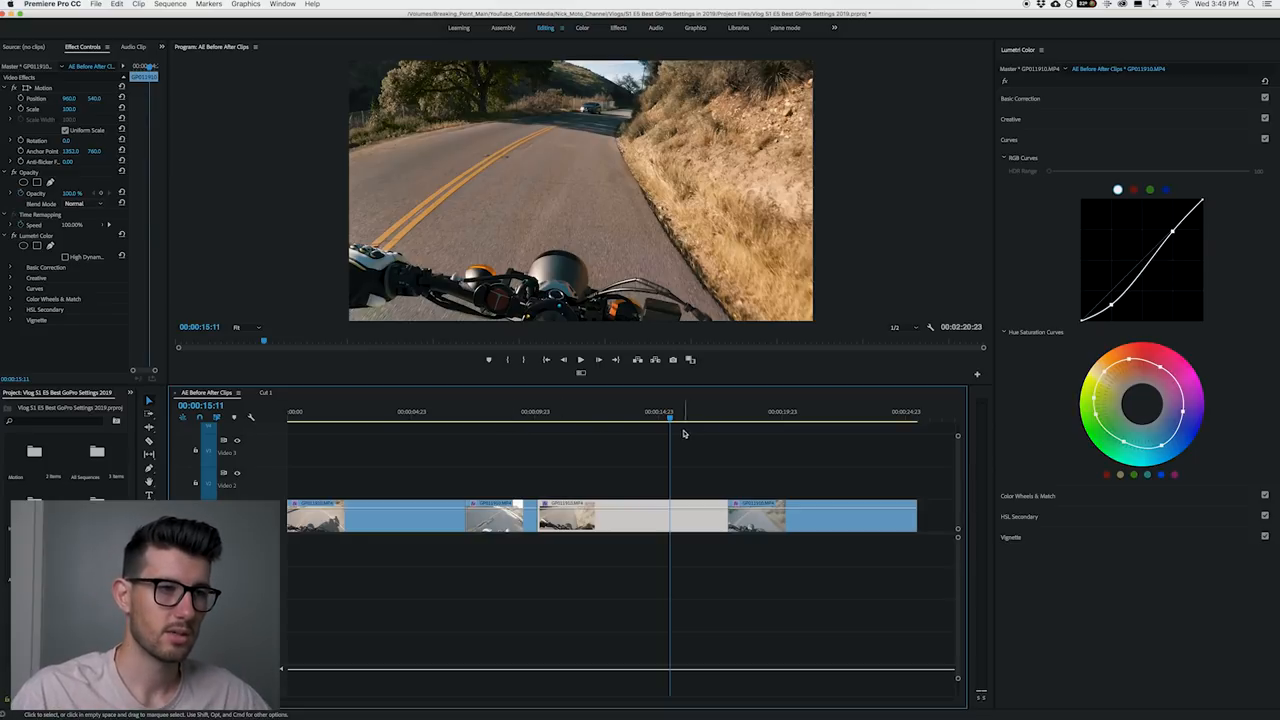
Select the last clip and adjust its Exposure in Basic Correction.
click(585, 411)
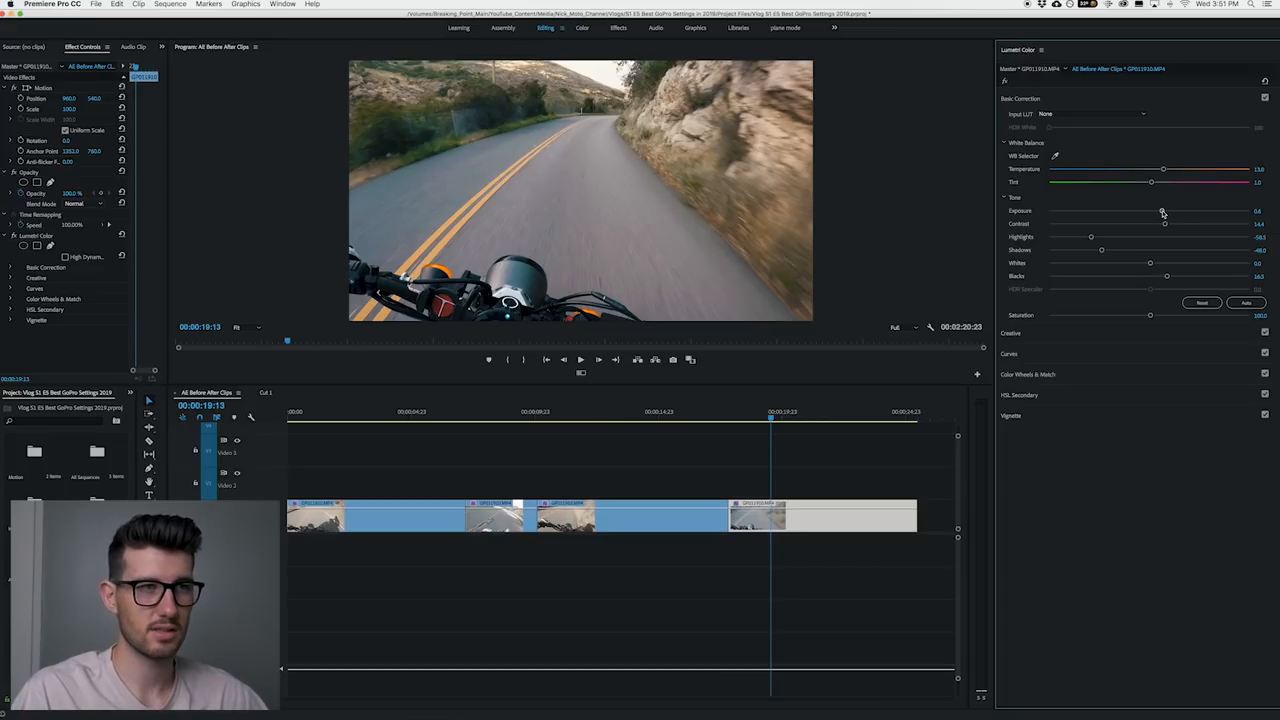
drag(1163, 210, 1150, 210)
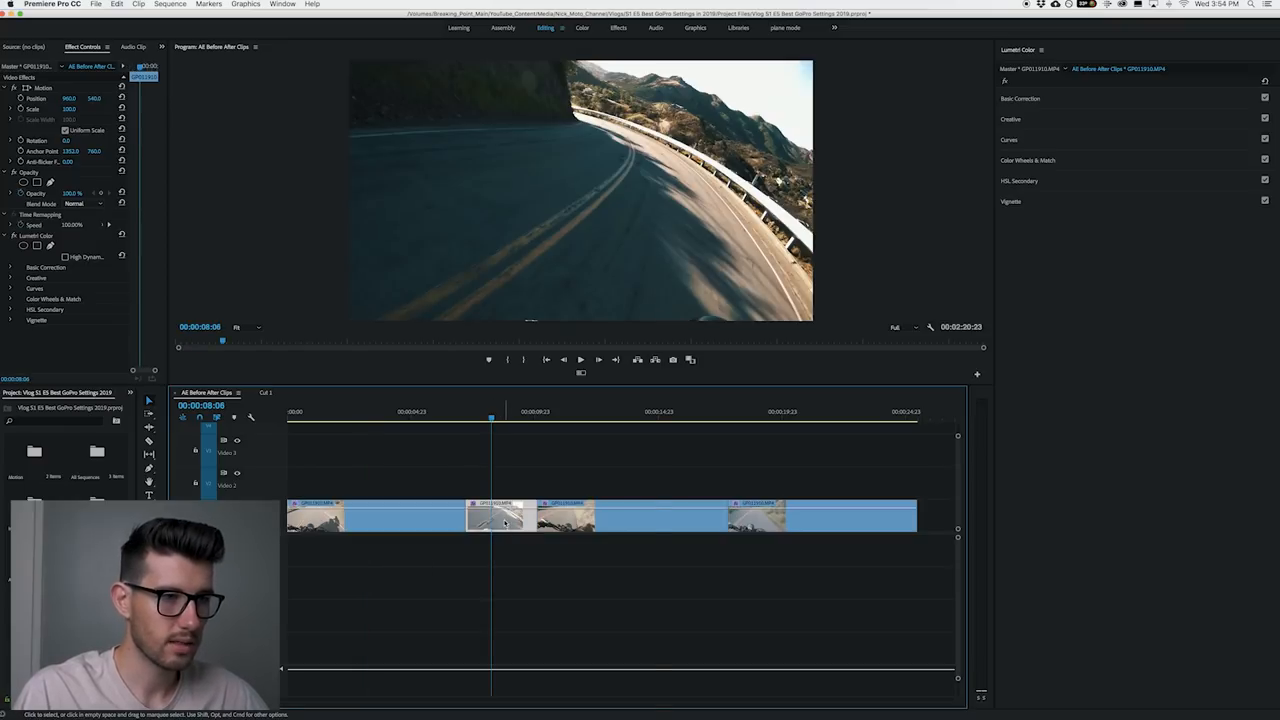
Paste Attributes onto the second clip with Time Remapping unchecked and Lumetri Color kept.
right_click(505, 517)
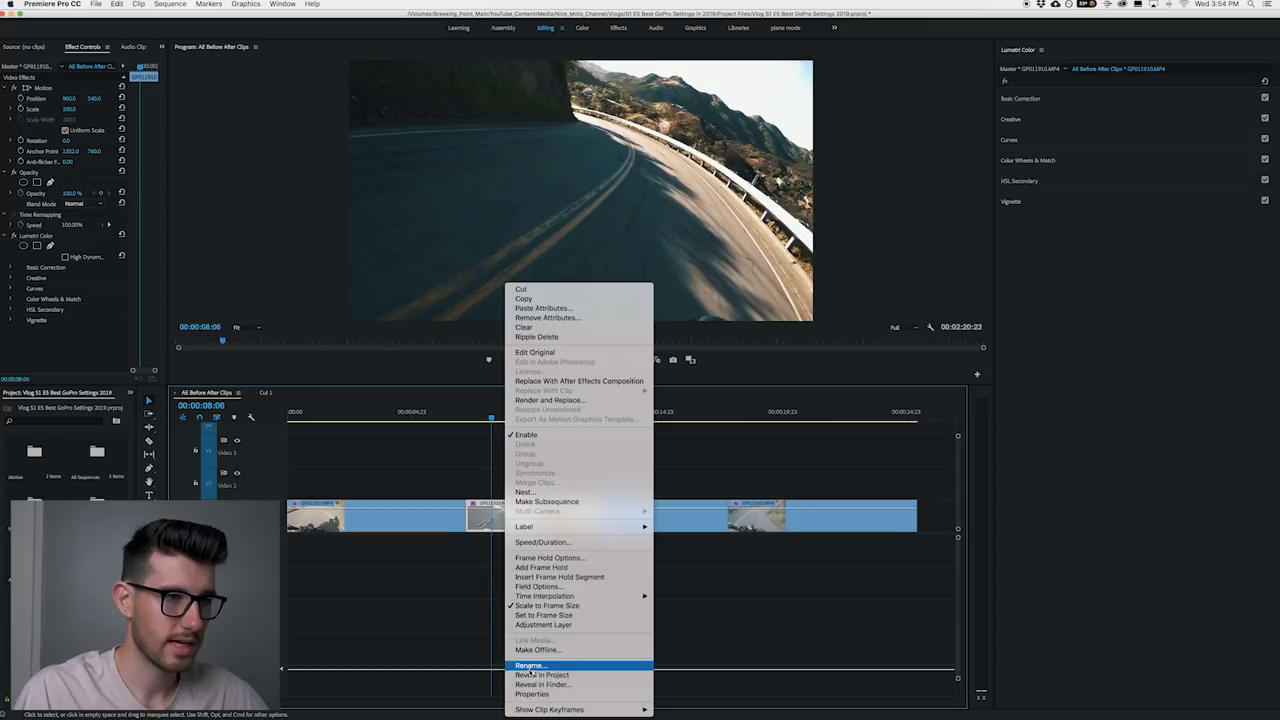
mouse_move(543, 307)
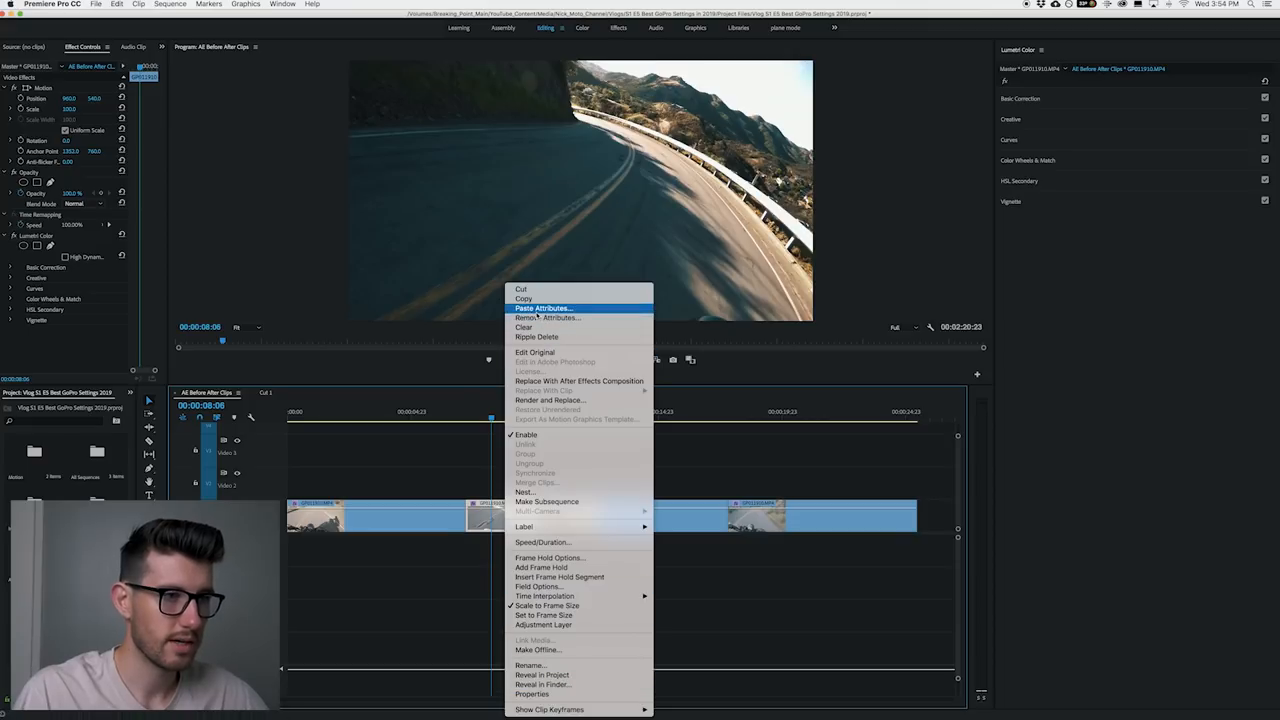
click(543, 307)
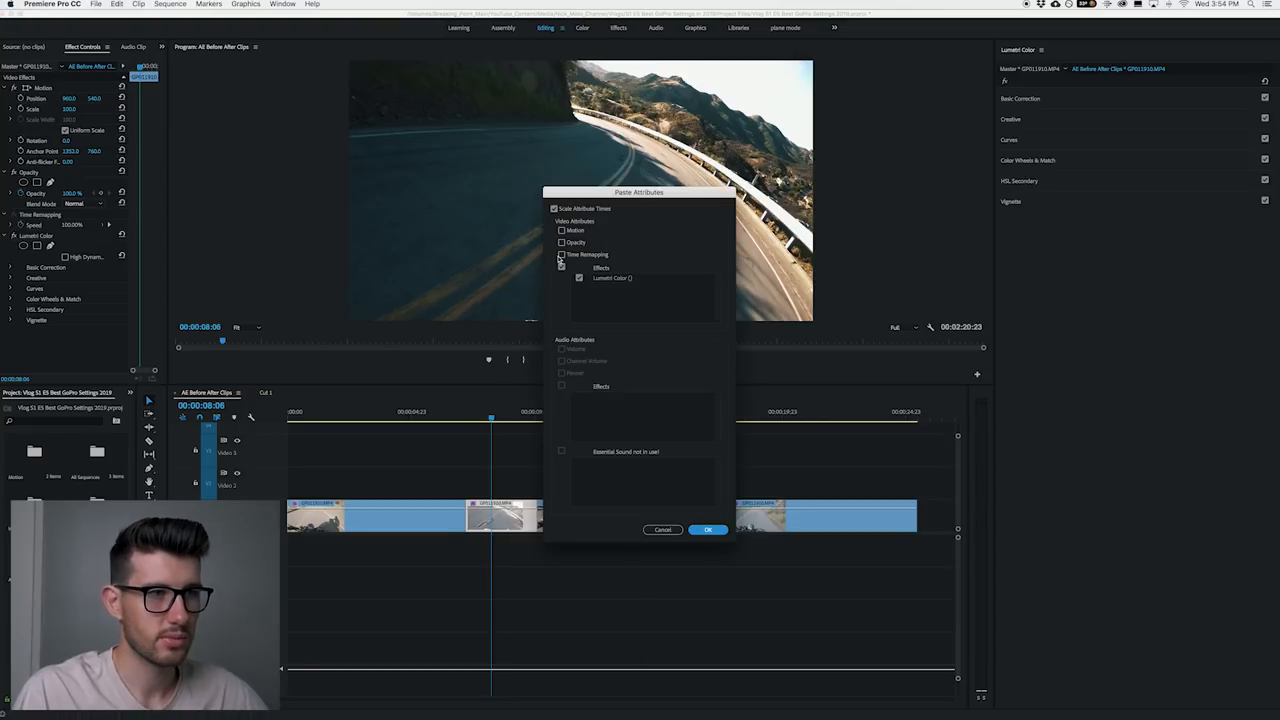
click(561, 254)
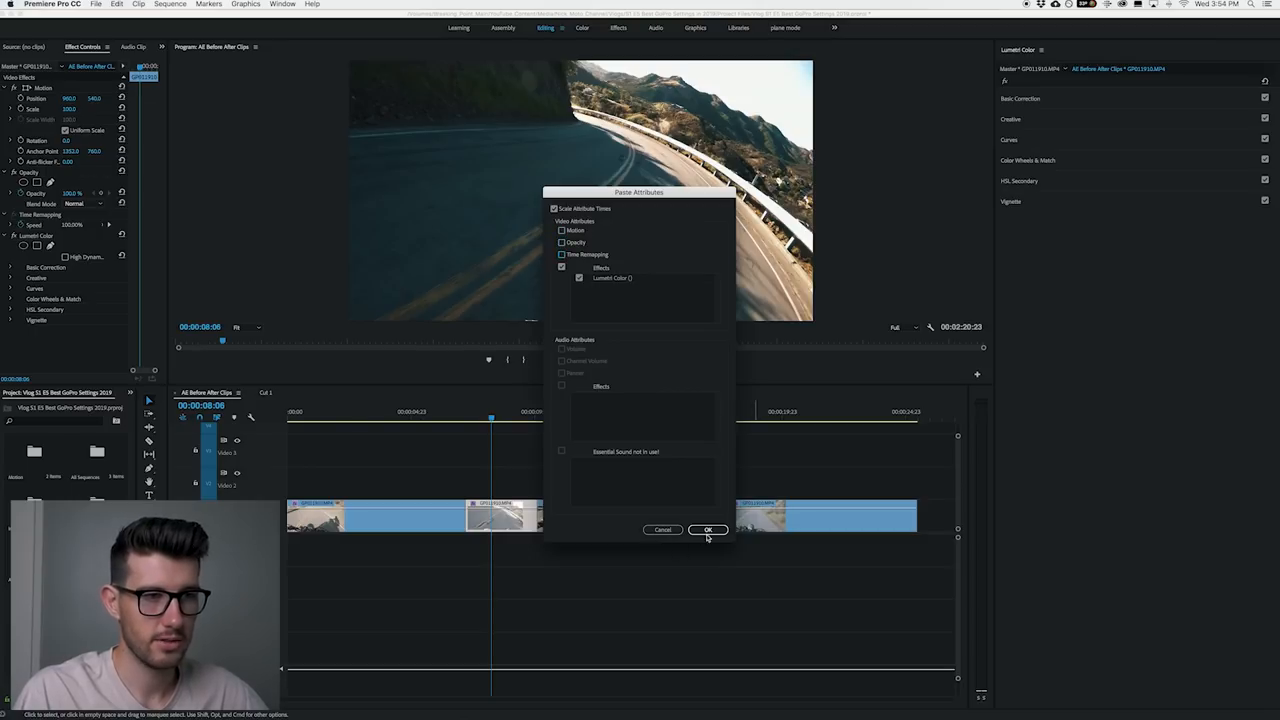
click(708, 529)
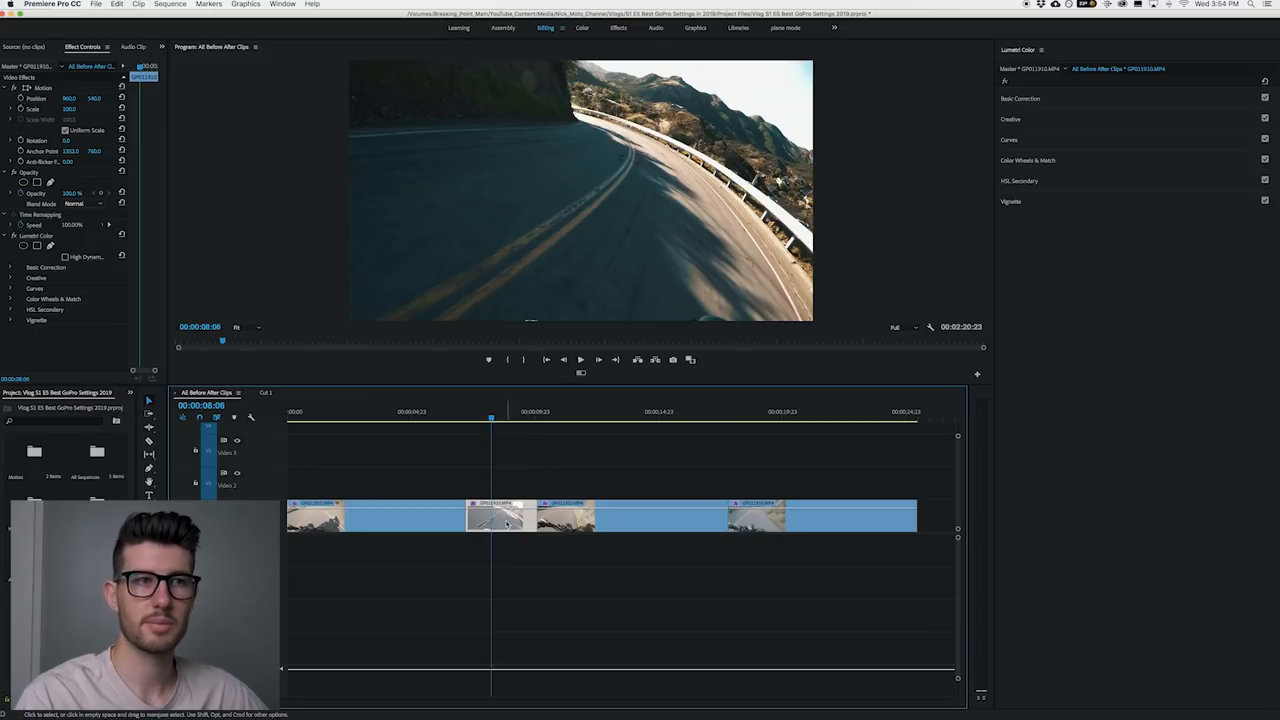
mouse_move(505, 520)
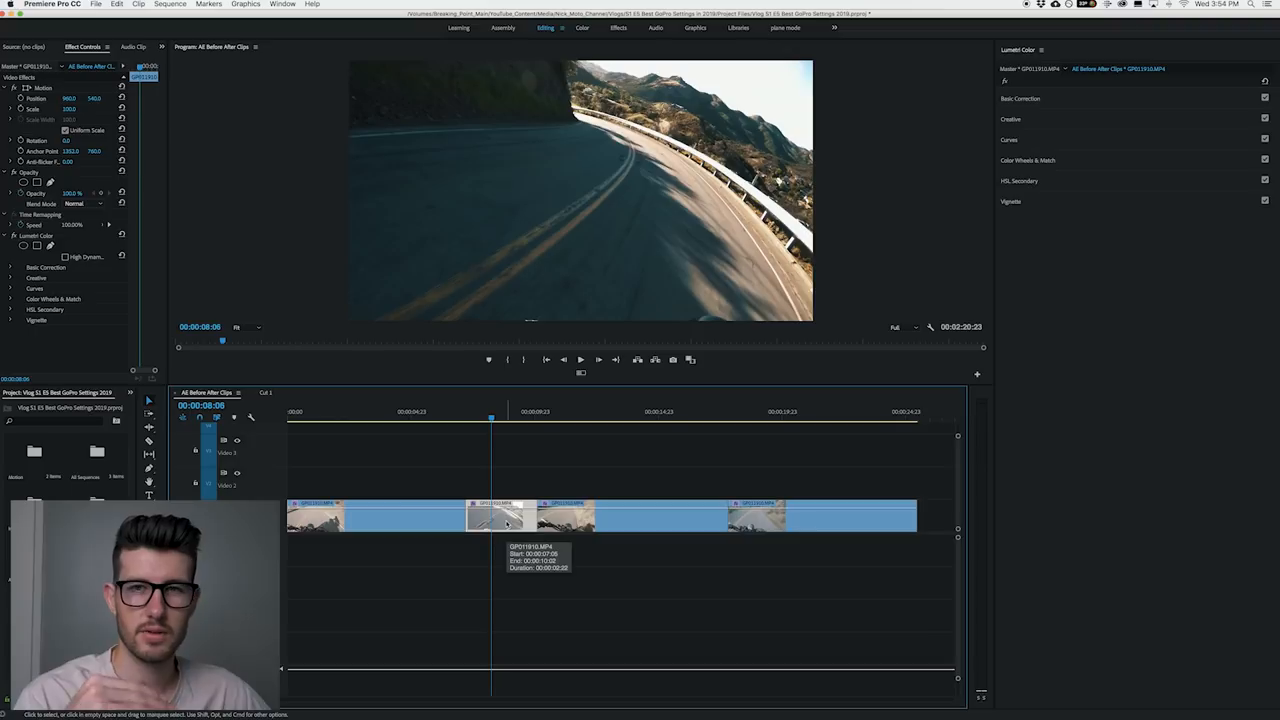